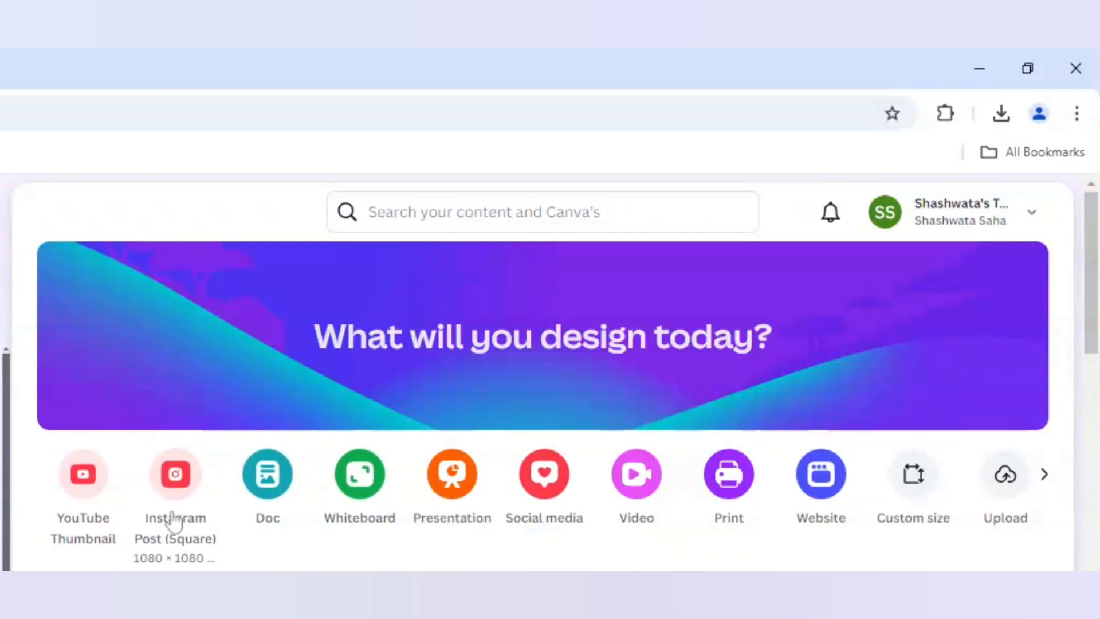
Start a new blank Instagram Post (Square) design from the Canva home page.
{"action": "left_click", "coordinate": [174, 473]}
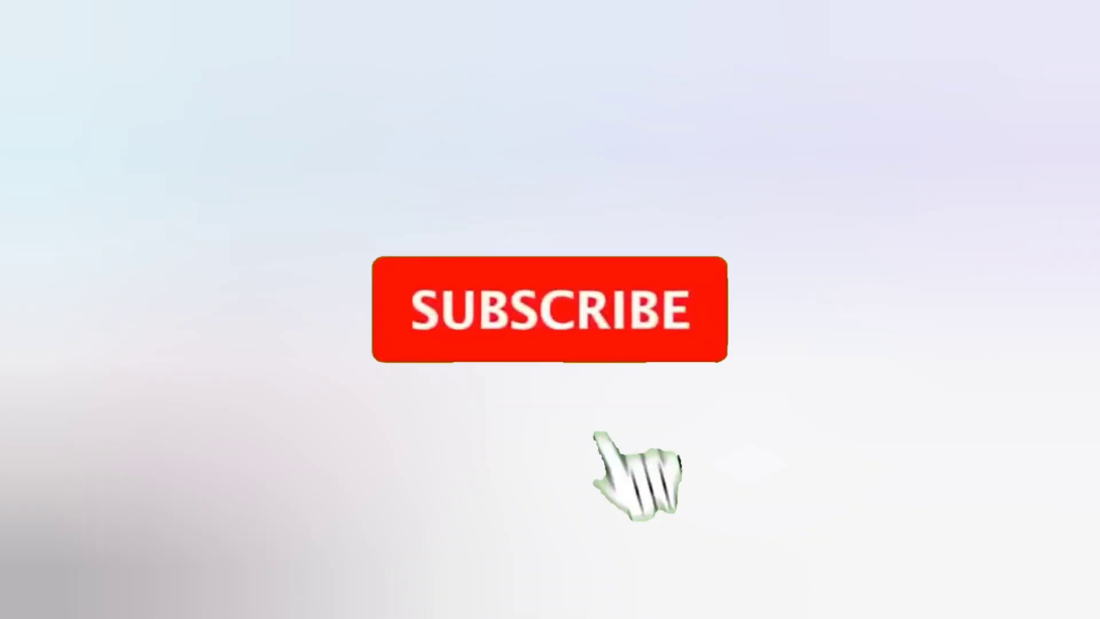
{"action": "left_click", "coordinate": [551, 308]}
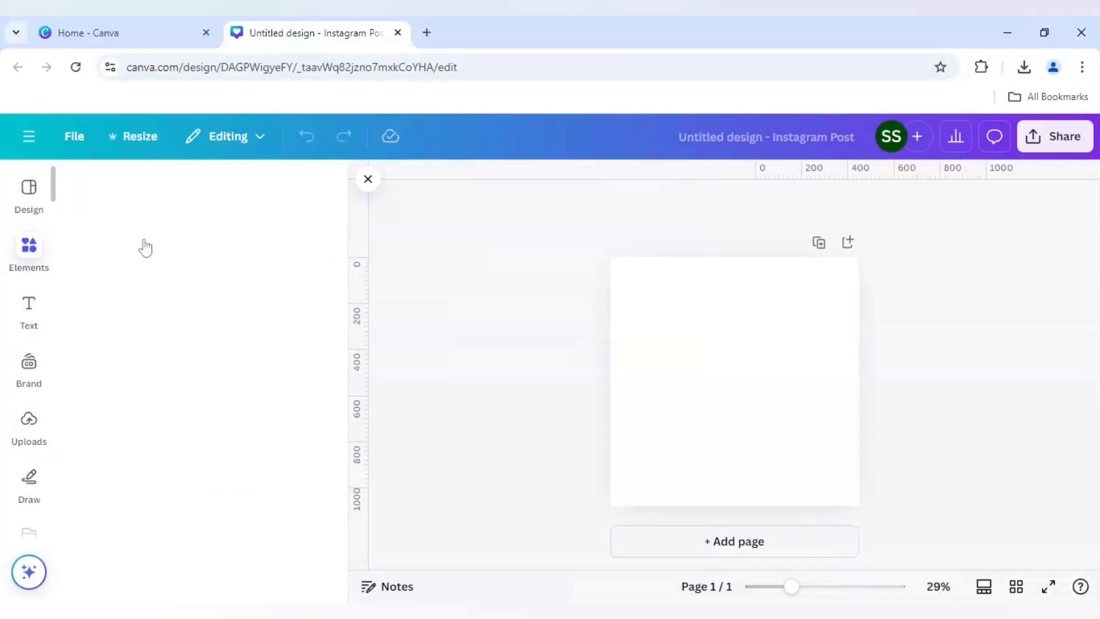
Add a square shape and stretch it to fill the whole page.
{"action": "left_click", "coordinate": [29, 252]}
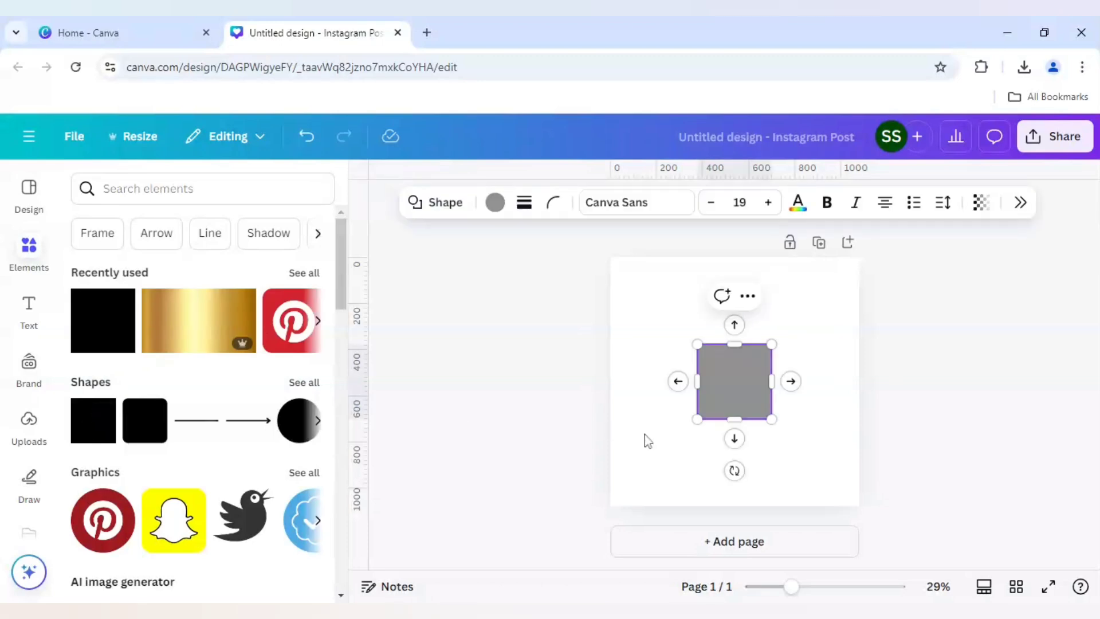
{"action": "left_click_drag", "start_coordinate": [734, 380], "coordinate": [707, 356]}
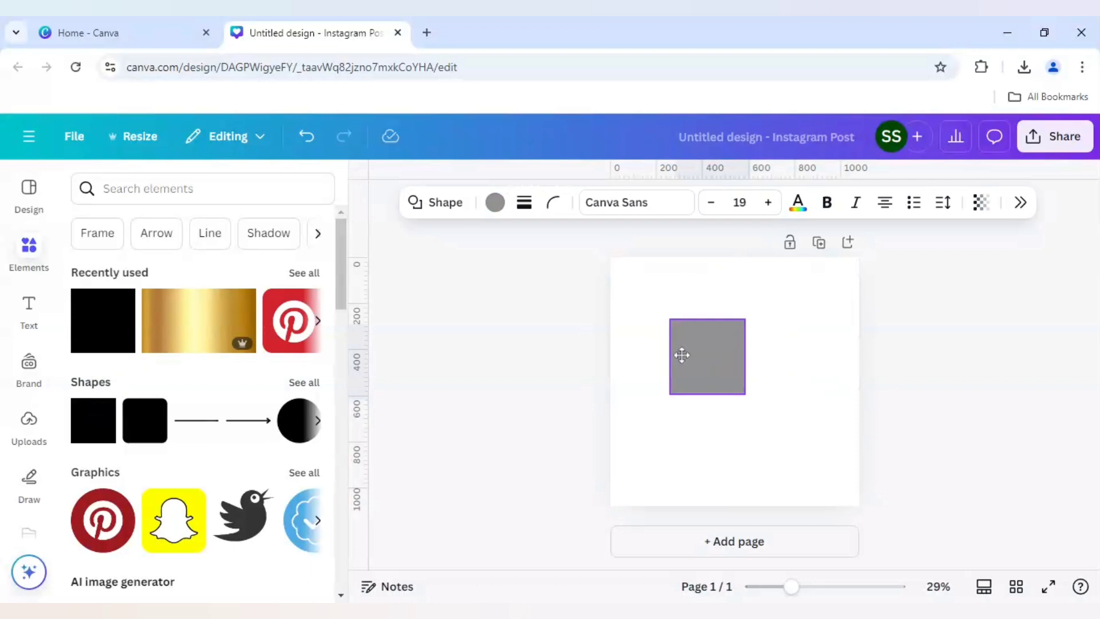
{"action": "left_click_drag", "start_coordinate": [707, 355], "coordinate": [667, 307]}
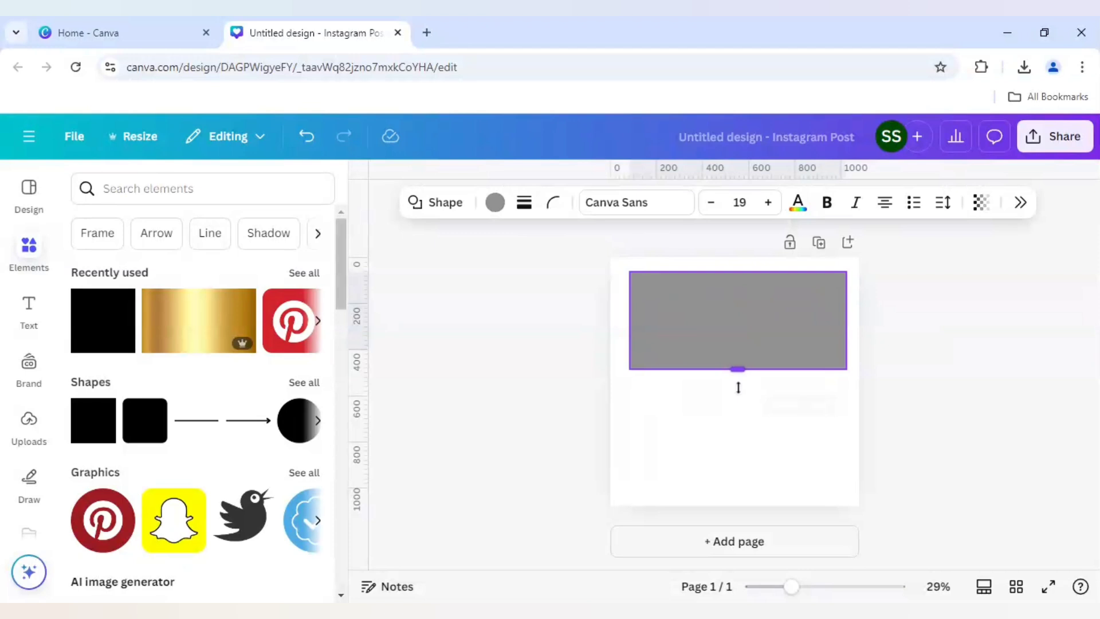
{"action": "left_click_drag", "start_coordinate": [737, 370], "coordinate": [737, 495]}
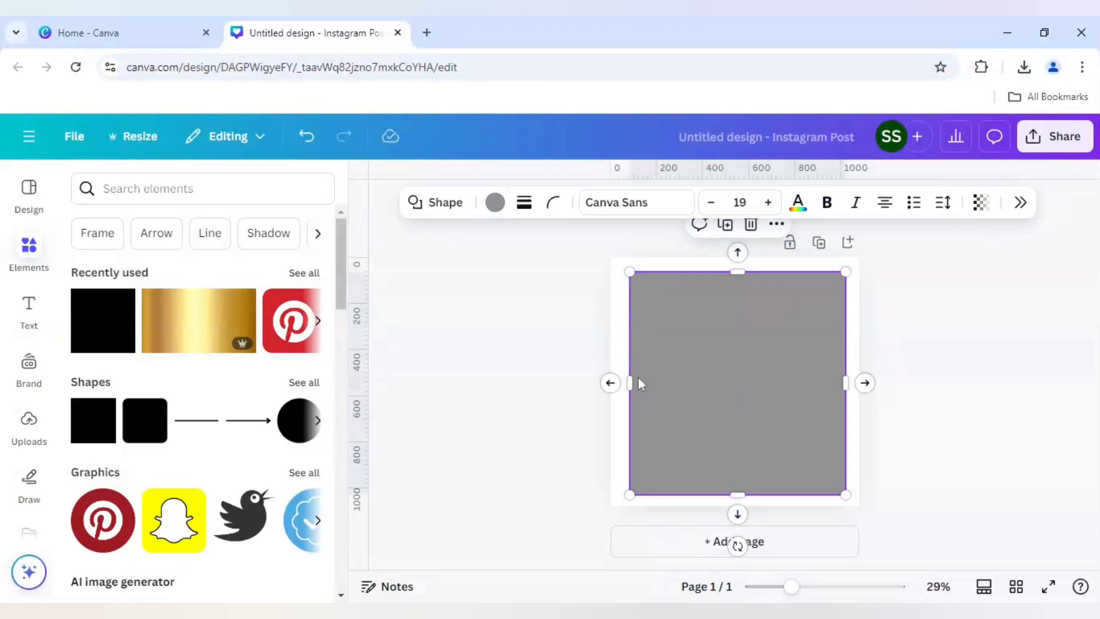
{"action": "mouse_move", "coordinate": [495, 202]}
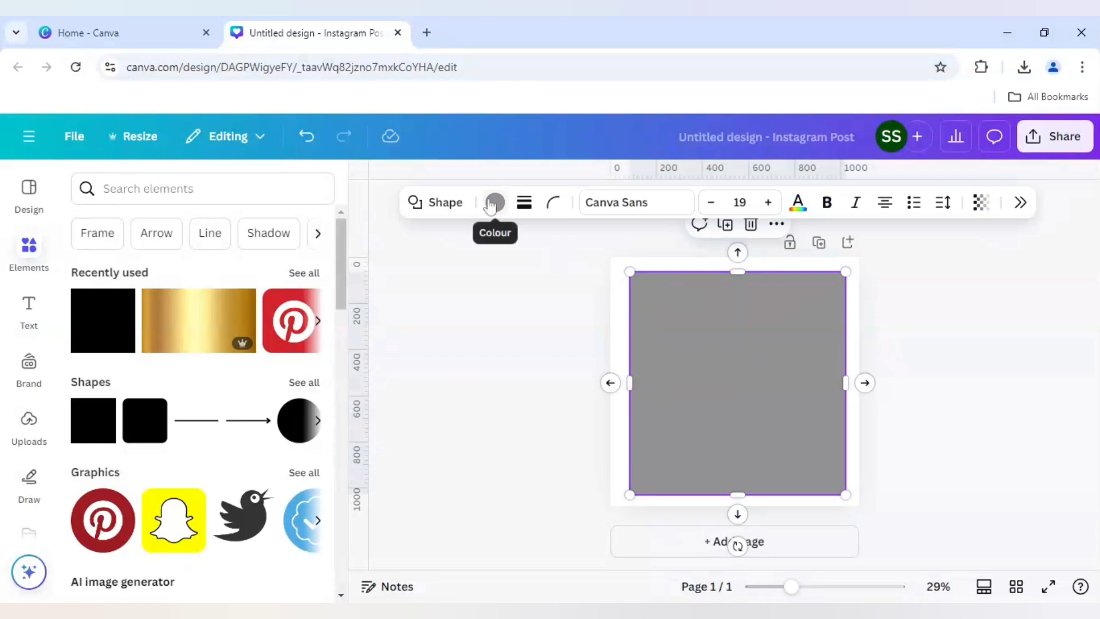
Recolour the page-filling square black.
{"action": "left_click", "coordinate": [495, 201]}
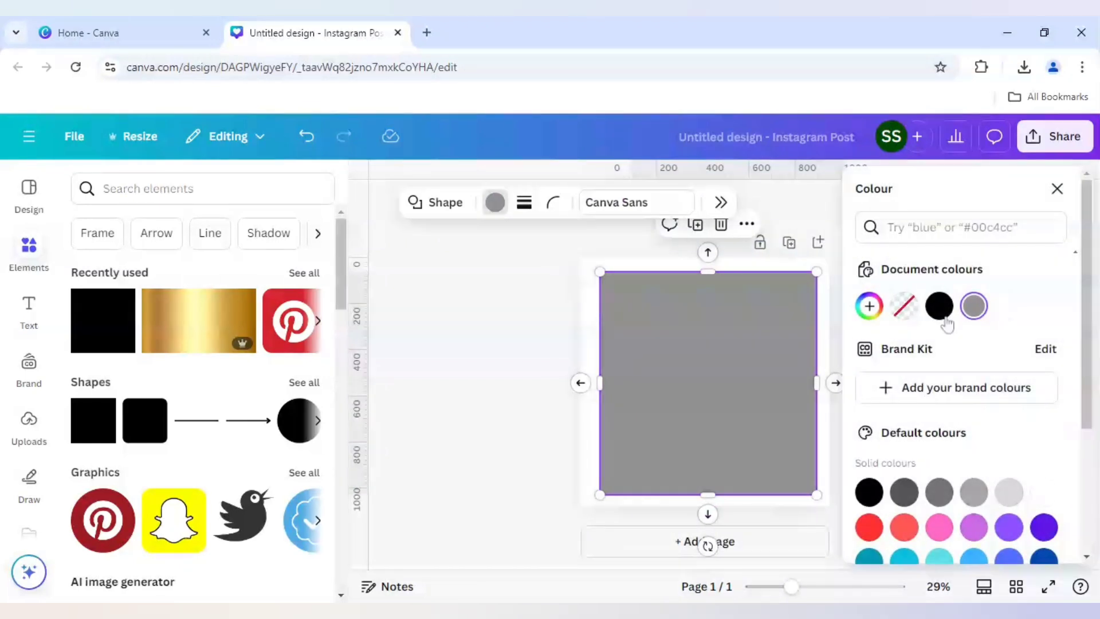
{"action": "left_click", "coordinate": [938, 306]}
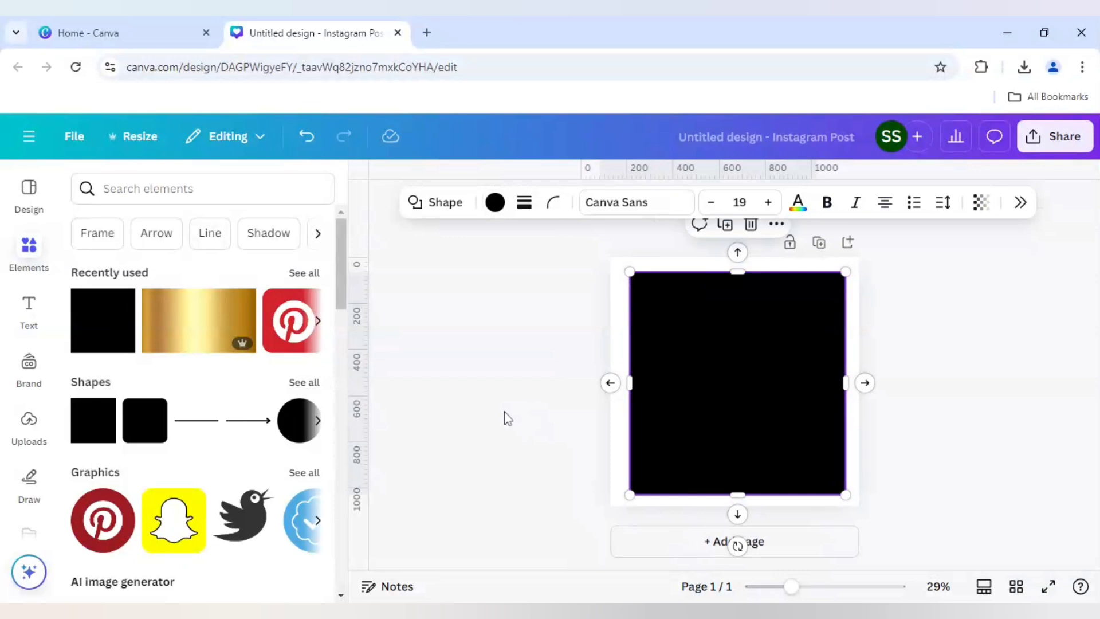
{"action": "mouse_move", "coordinate": [508, 419]}
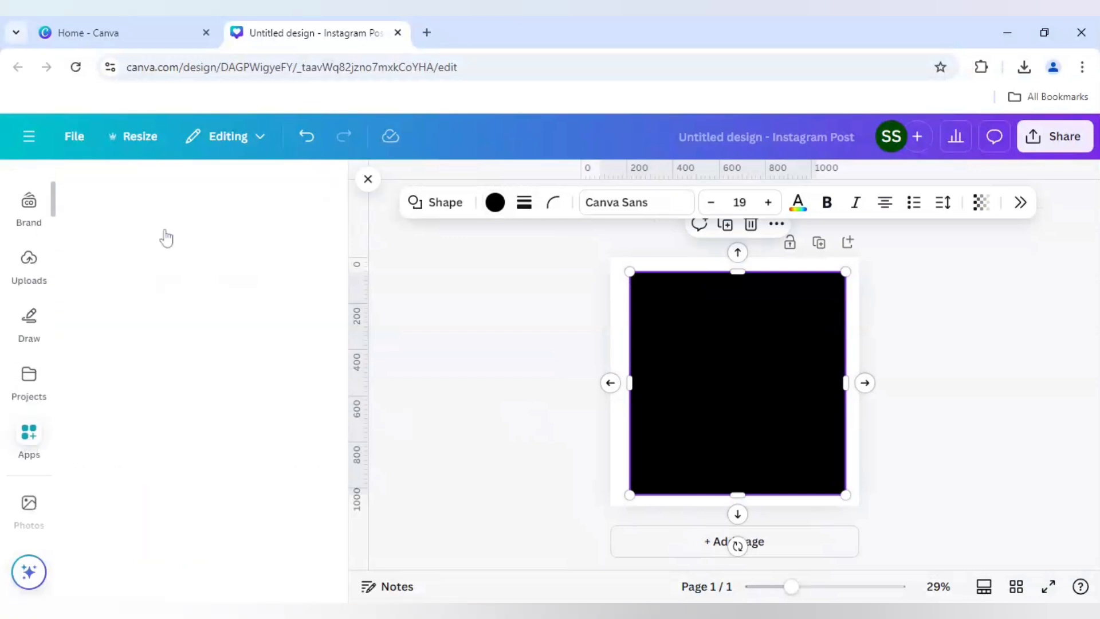
Search the Apps library for 'bra' to find the Brandfetch app.
{"action": "left_click", "coordinate": [29, 439]}
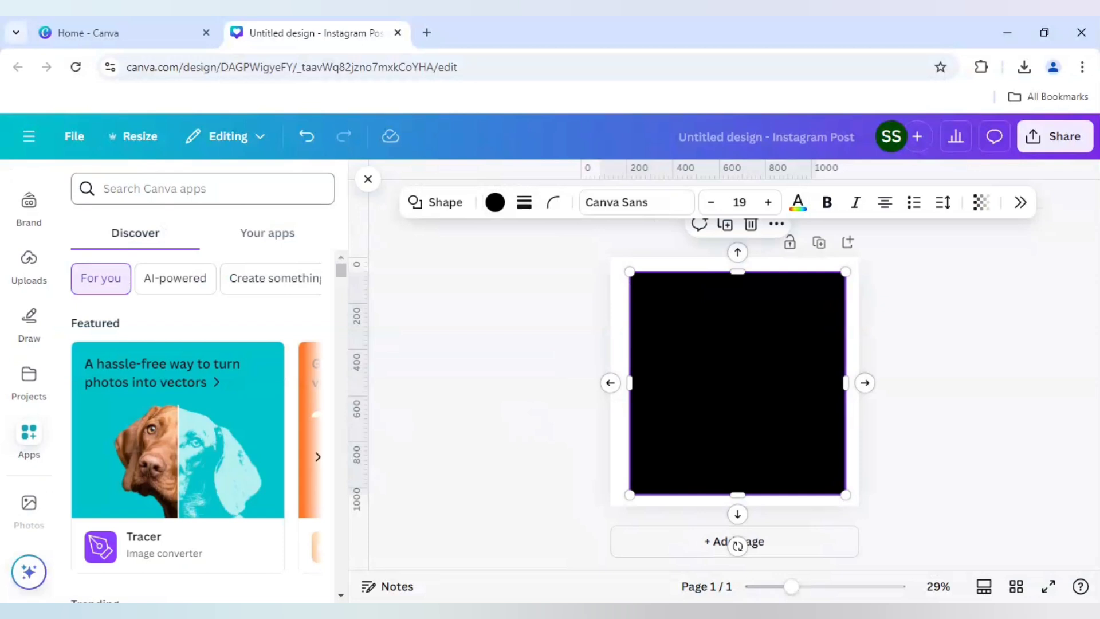
{"action": "type", "text": "bra"}
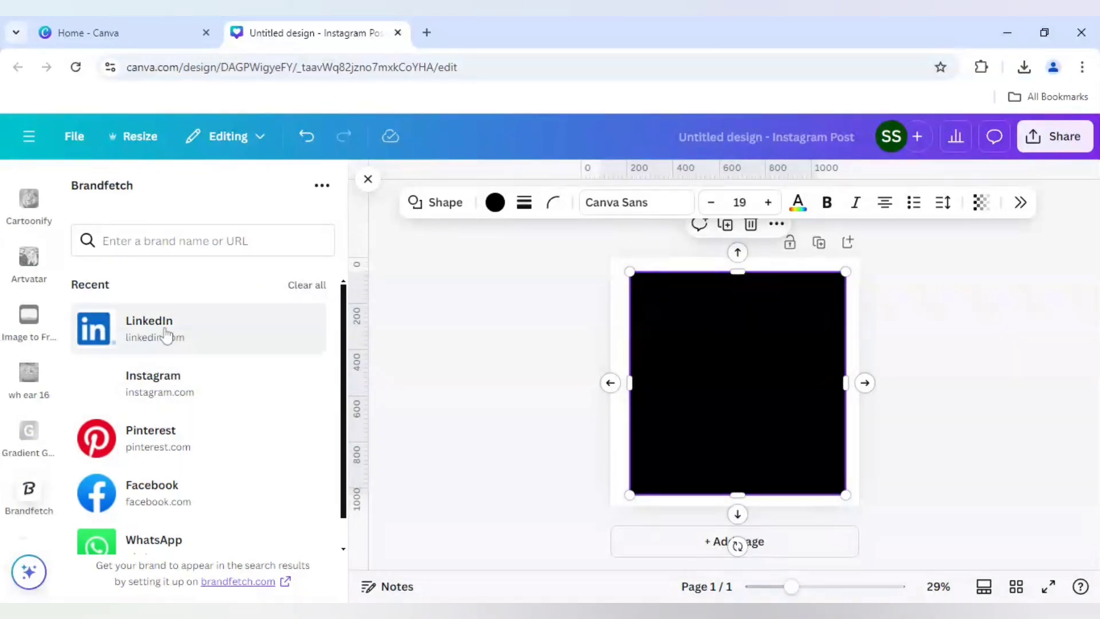
{"action": "mouse_move", "coordinate": [175, 353]}
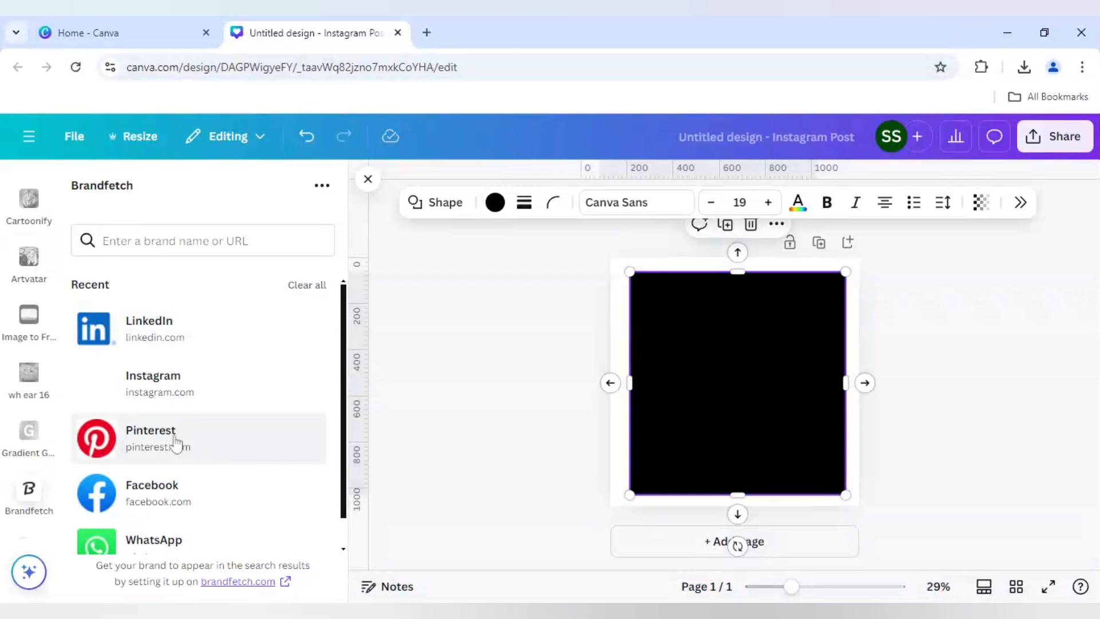
Add the Pinterest, Instagram and LinkedIn logos from Brandfetch onto the black square.
{"action": "left_click", "coordinate": [150, 438]}
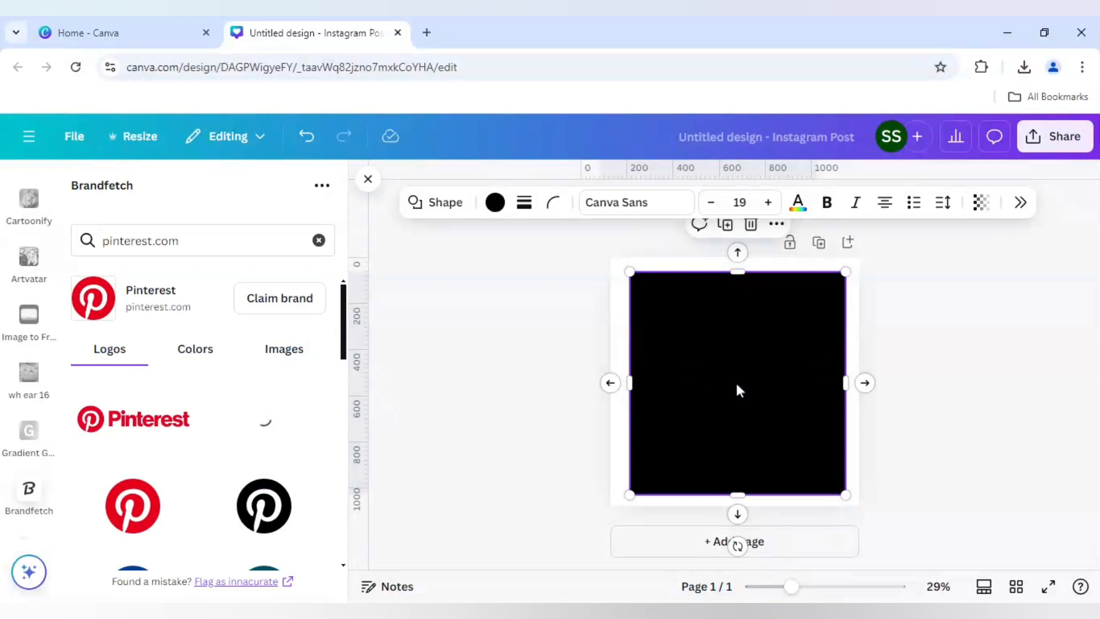
{"action": "left_click", "coordinate": [264, 419]}
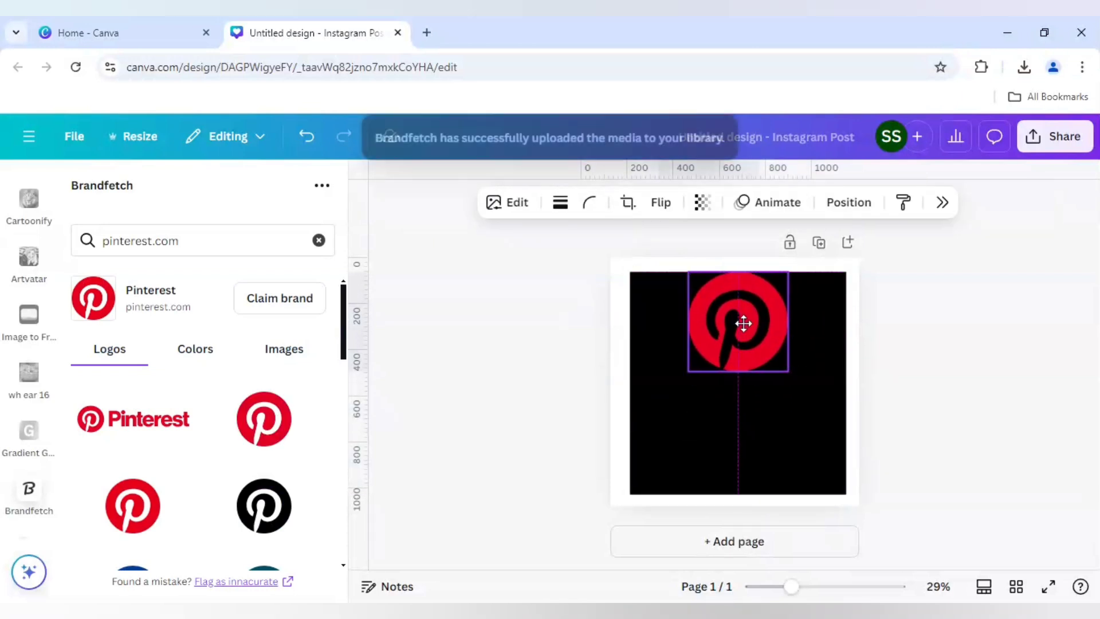
{"action": "left_click", "coordinate": [737, 323]}
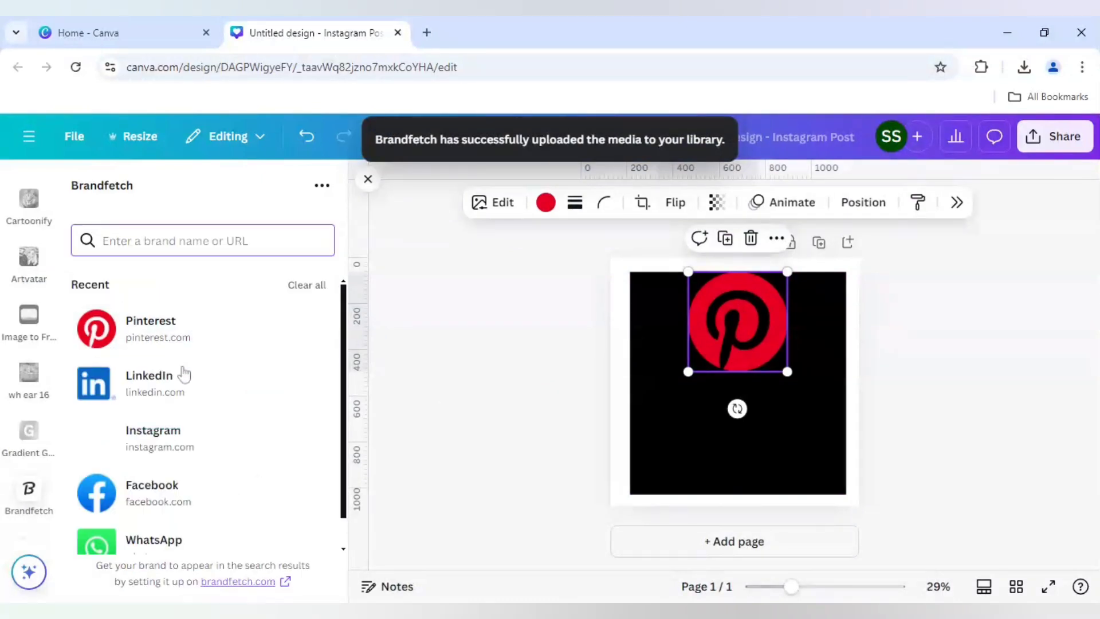
{"action": "left_click", "coordinate": [153, 438]}
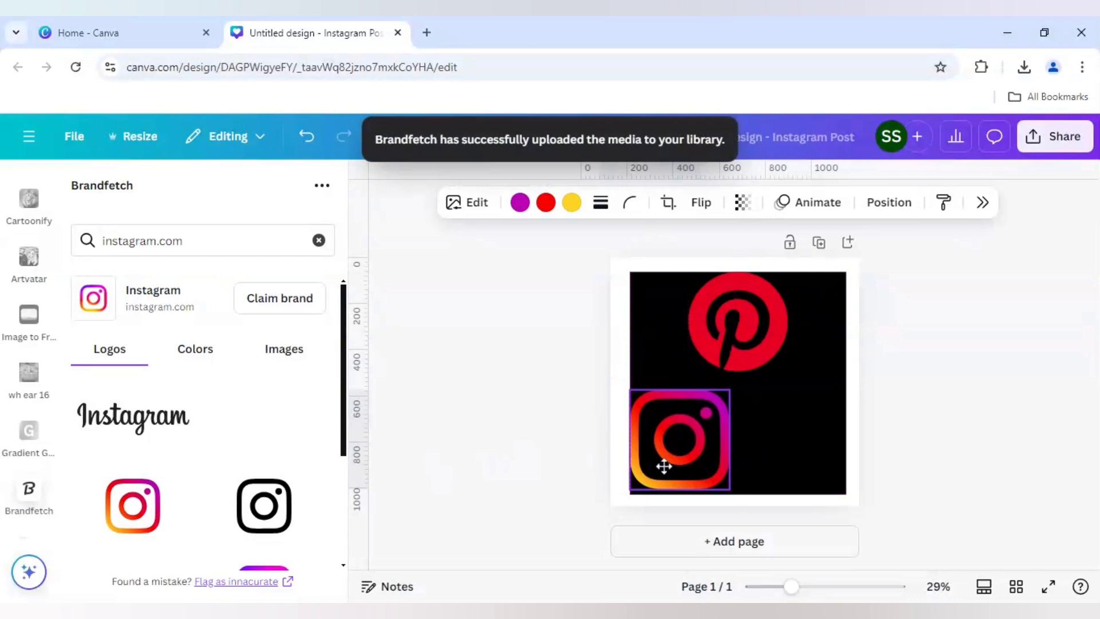
{"action": "left_click", "coordinate": [678, 440]}
{"action": "type", "text": "linkedin"}
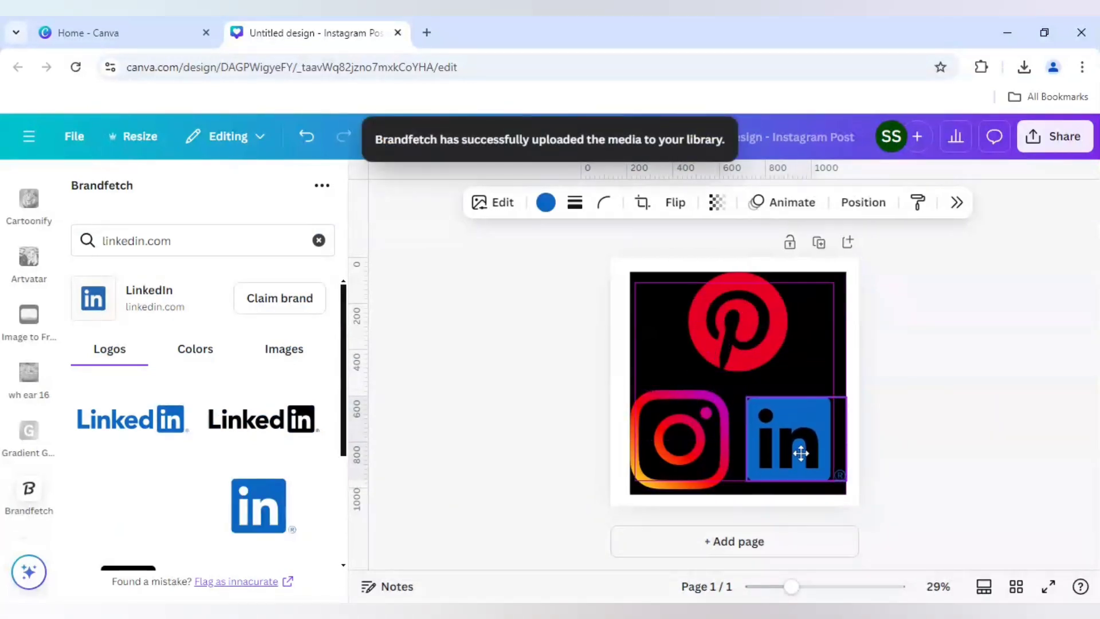
Arrange the three logos in a triangle, Pinterest on top and LinkedIn bottom-right.
{"action": "left_click_drag", "start_coordinate": [800, 453], "coordinate": [796, 466]}
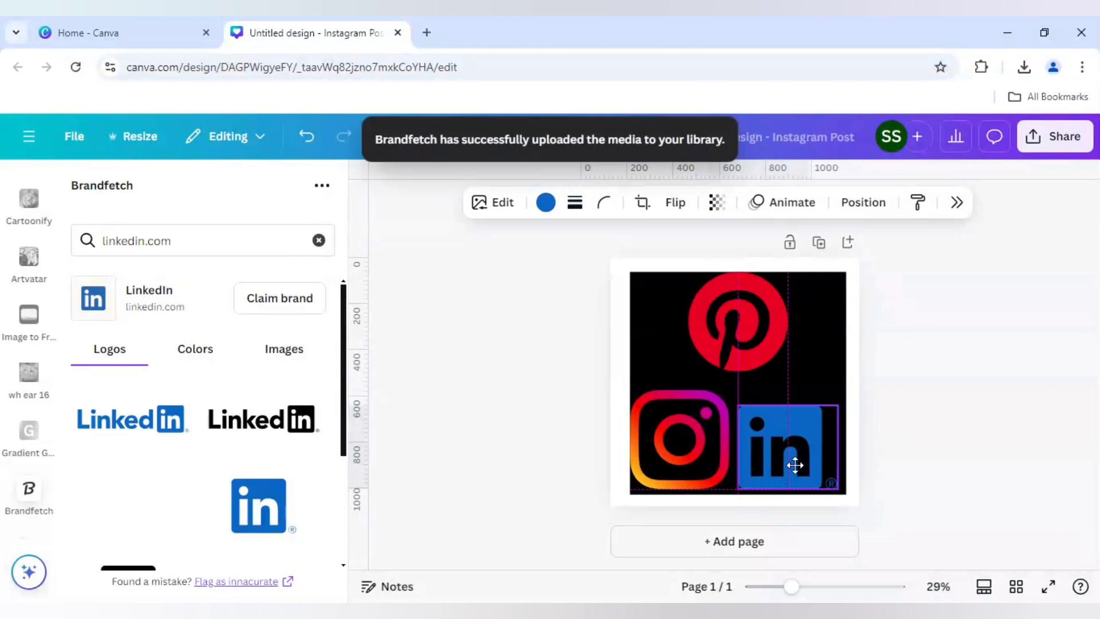
{"action": "left_click", "coordinate": [572, 391]}
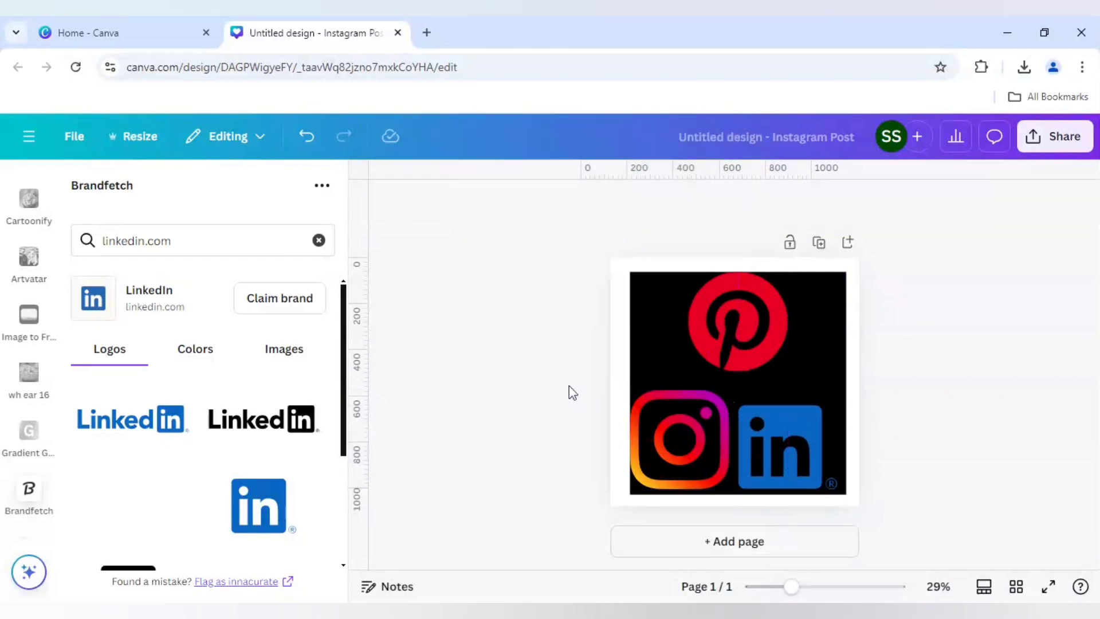
{"action": "left_click", "coordinate": [786, 449]}
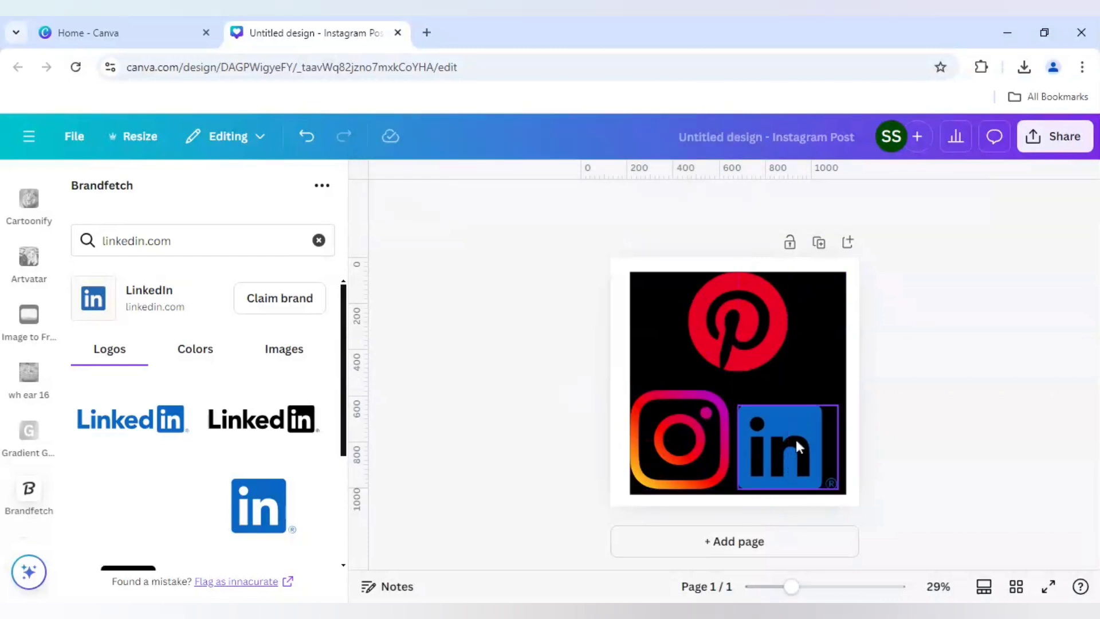
{"action": "left_click", "coordinate": [786, 449]}
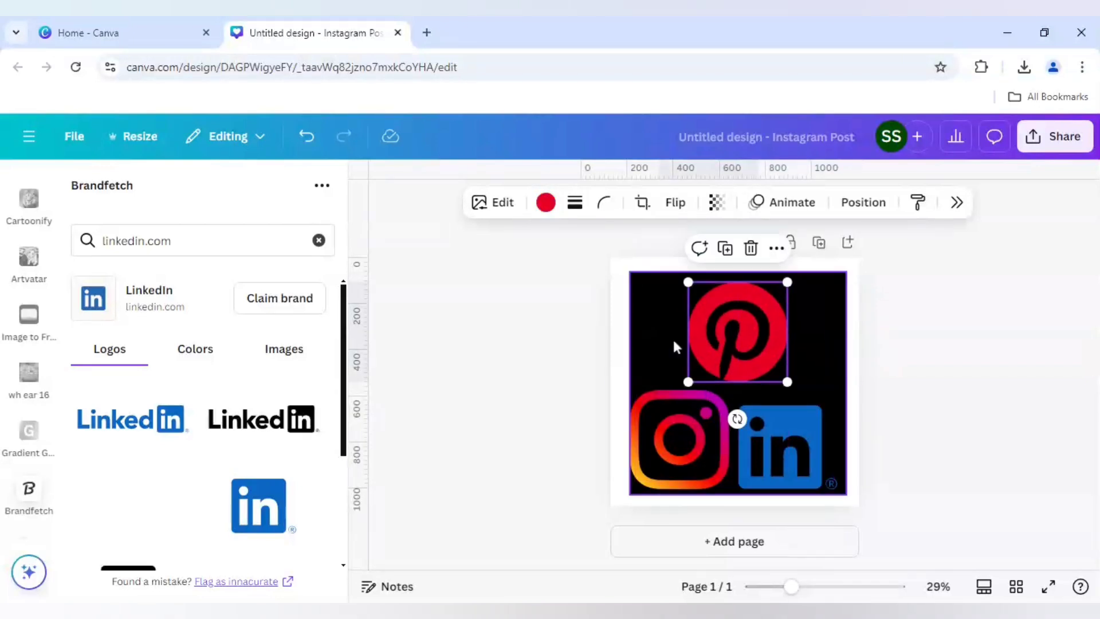
{"action": "left_click", "coordinate": [786, 449]}
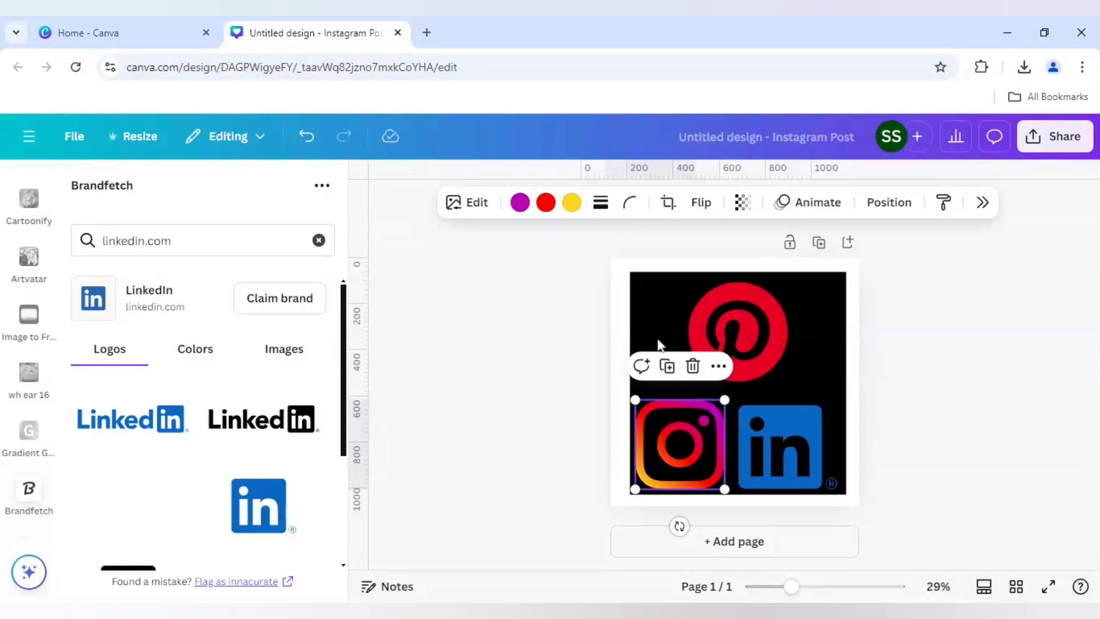
{"action": "left_click", "coordinate": [593, 353]}
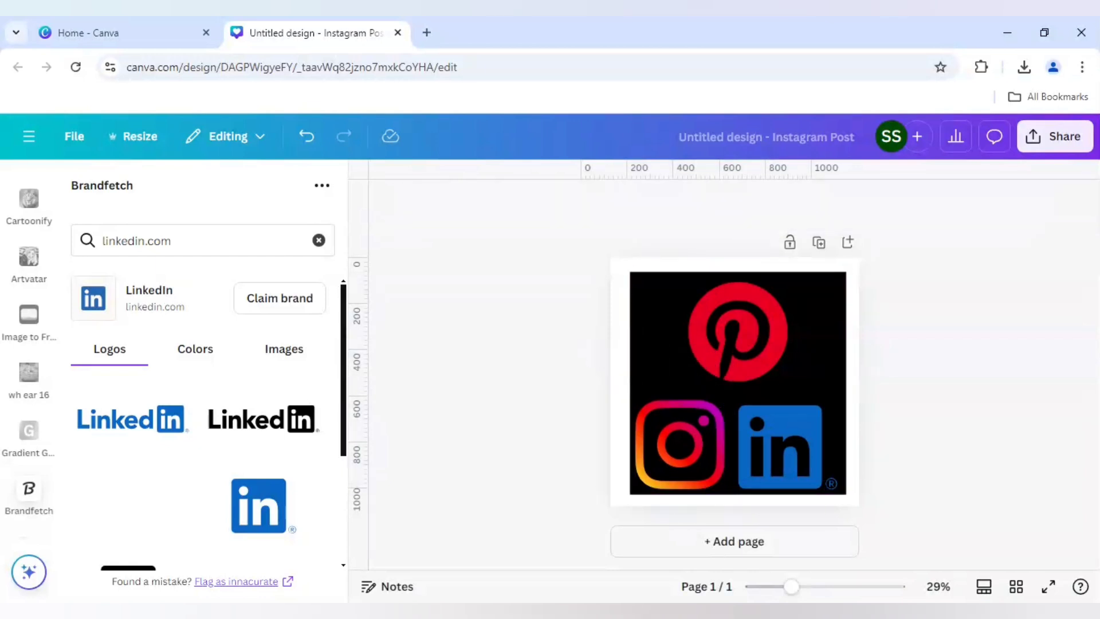
Recolour the Instagram and LinkedIn logos white so all three icons are white on black.
{"action": "left_click", "coordinate": [678, 446]}
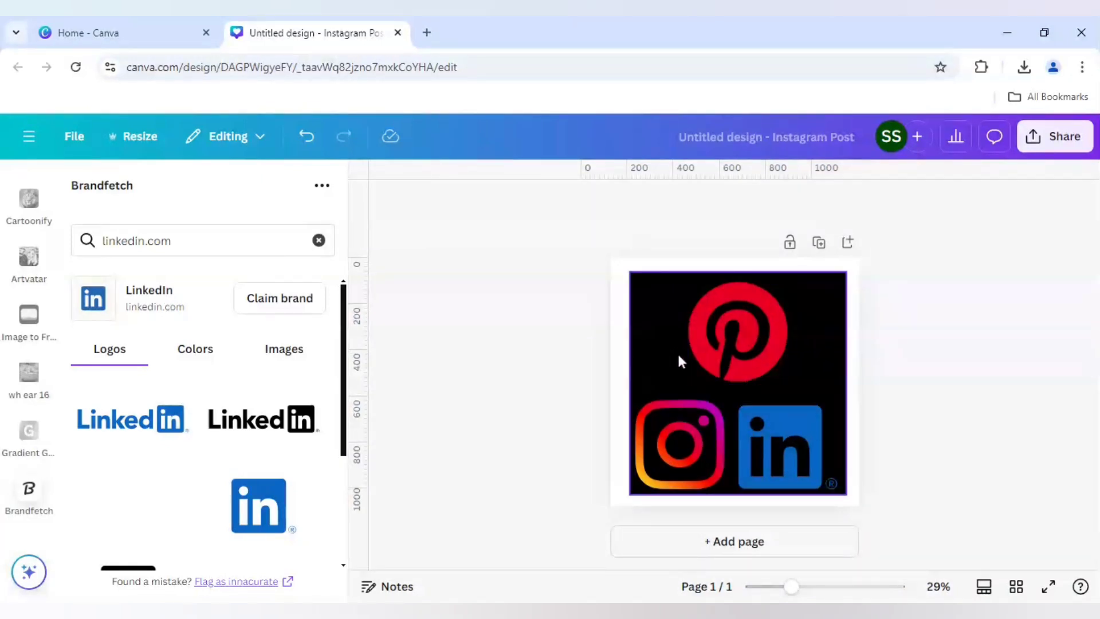
{"action": "left_click", "coordinate": [736, 331]}
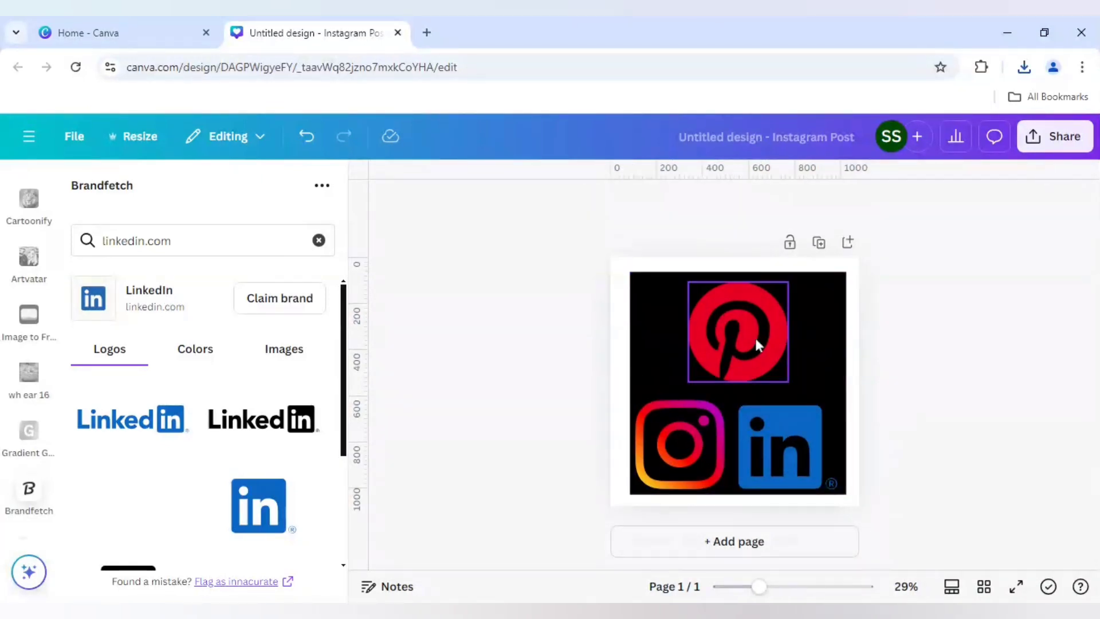
{"action": "left_click", "coordinate": [737, 330]}
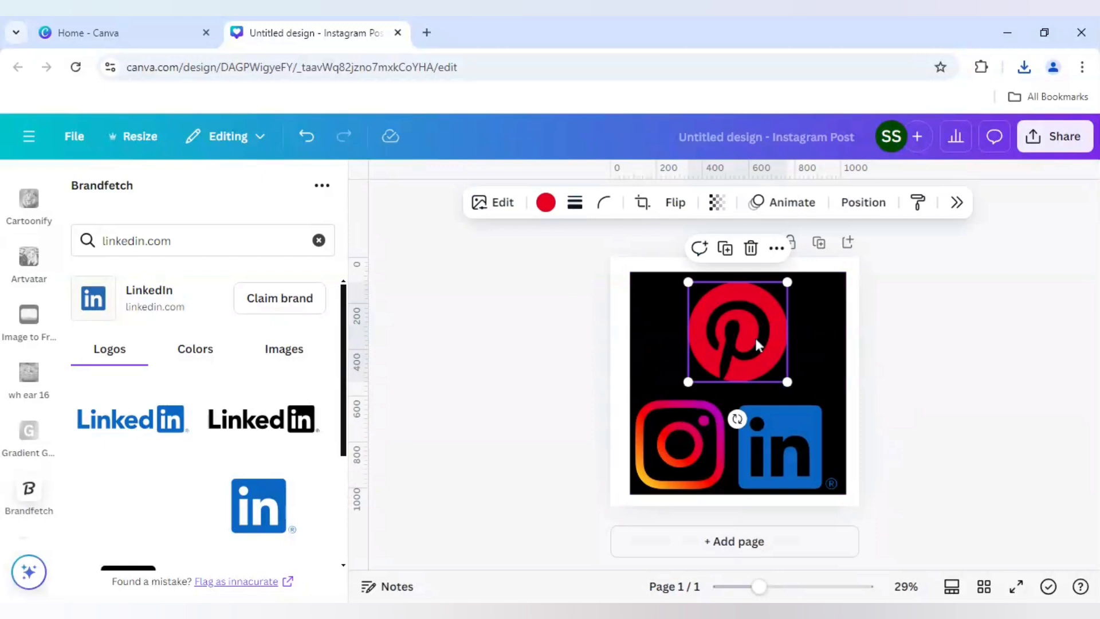
{"action": "left_click", "coordinate": [545, 202]}
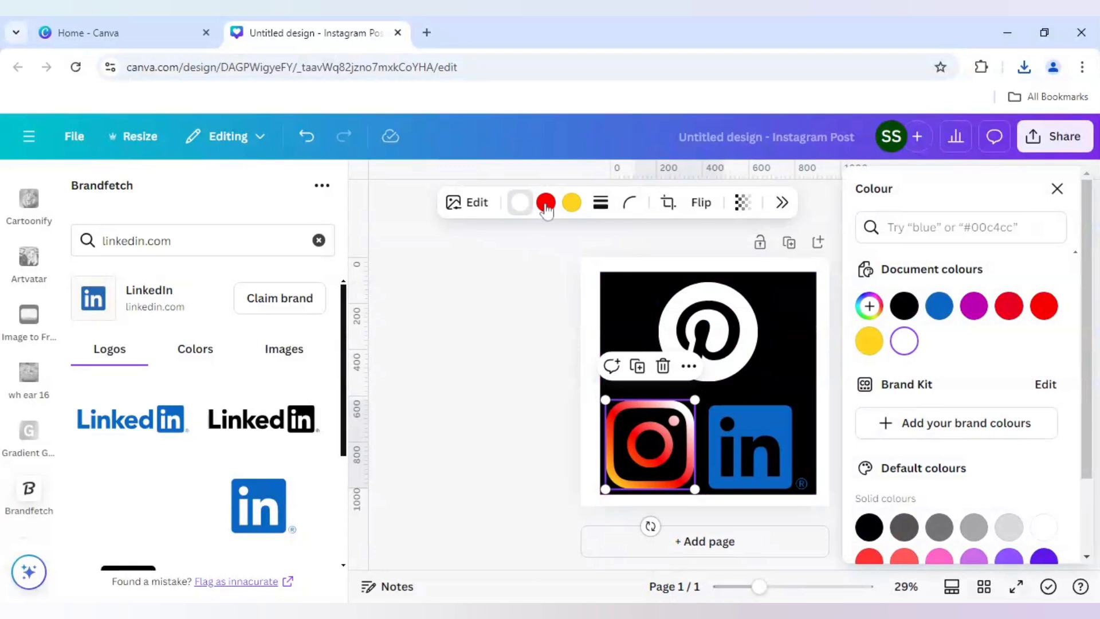
{"action": "left_click", "coordinate": [571, 203]}
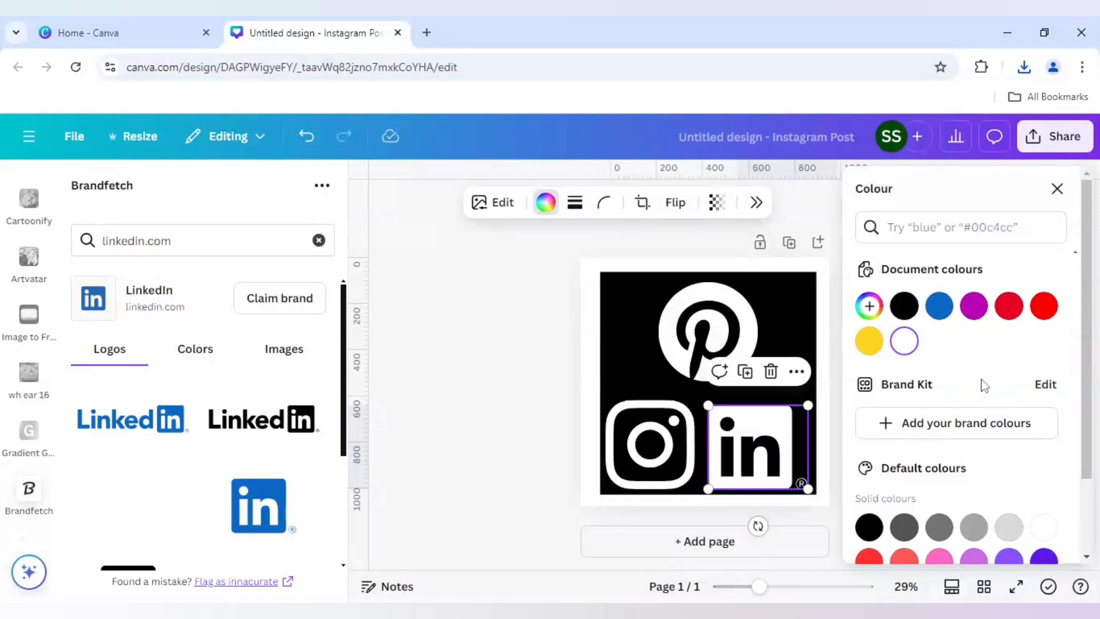
{"action": "left_click", "coordinate": [709, 330]}
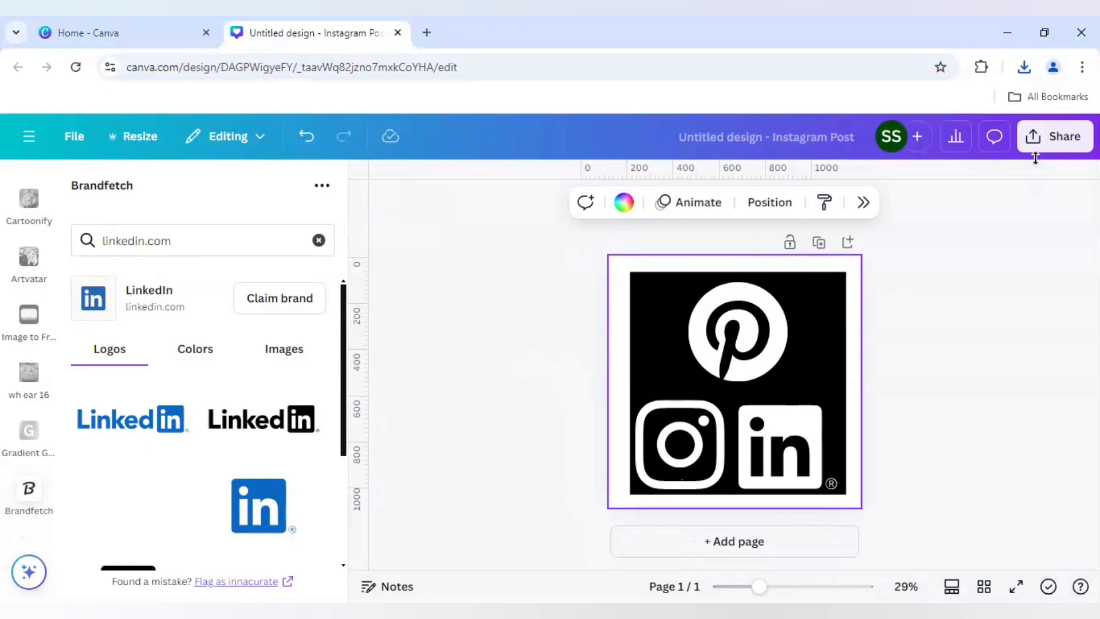
{"action": "left_click", "coordinate": [1063, 136]}
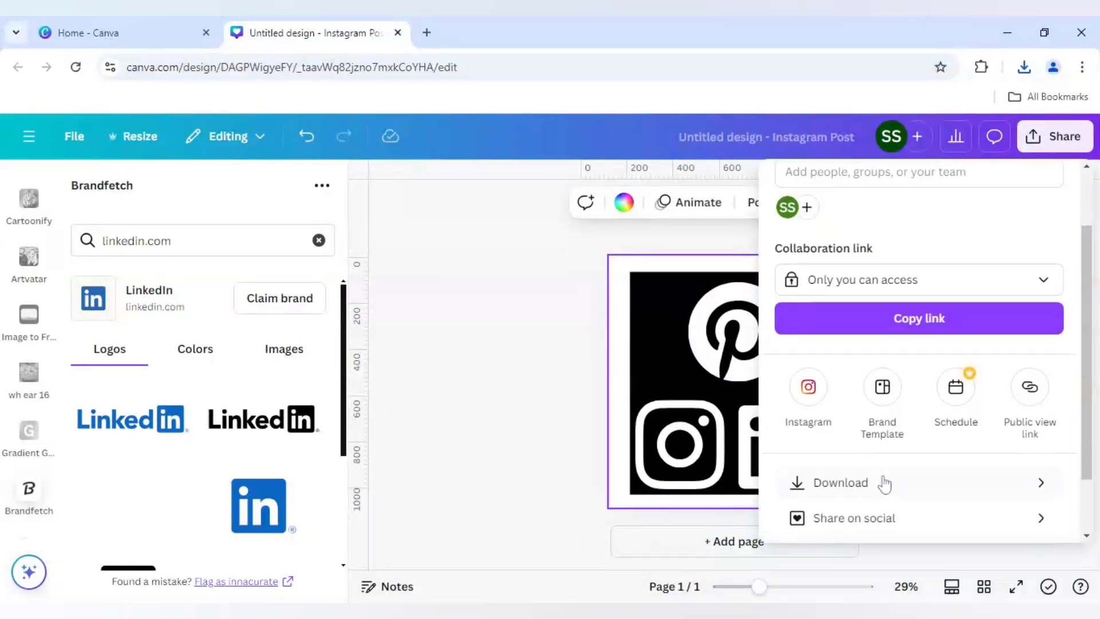
{"action": "left_click", "coordinate": [840, 483]}
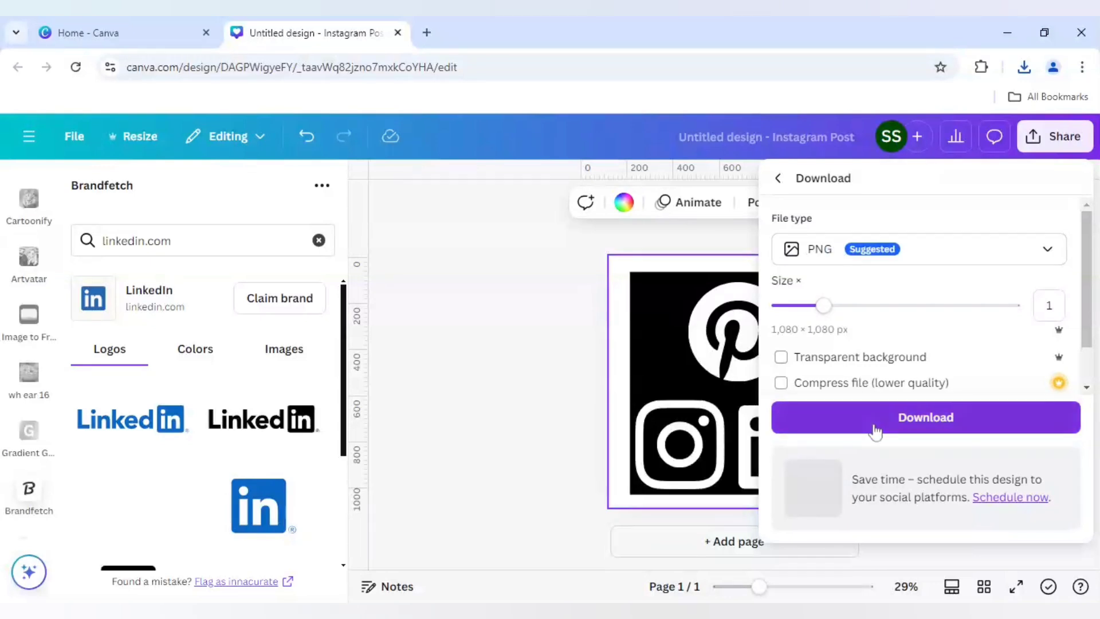
{"action": "left_click", "coordinate": [925, 417]}
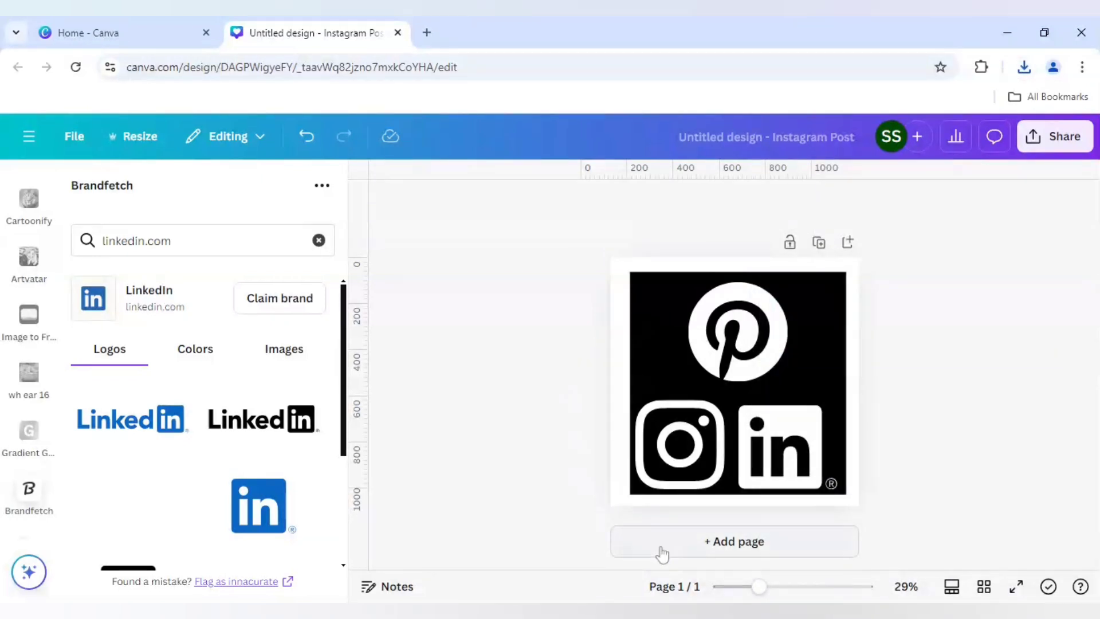
Add a second page and stretch the downloaded logo image to fill it.
{"action": "left_click", "coordinate": [734, 541]}
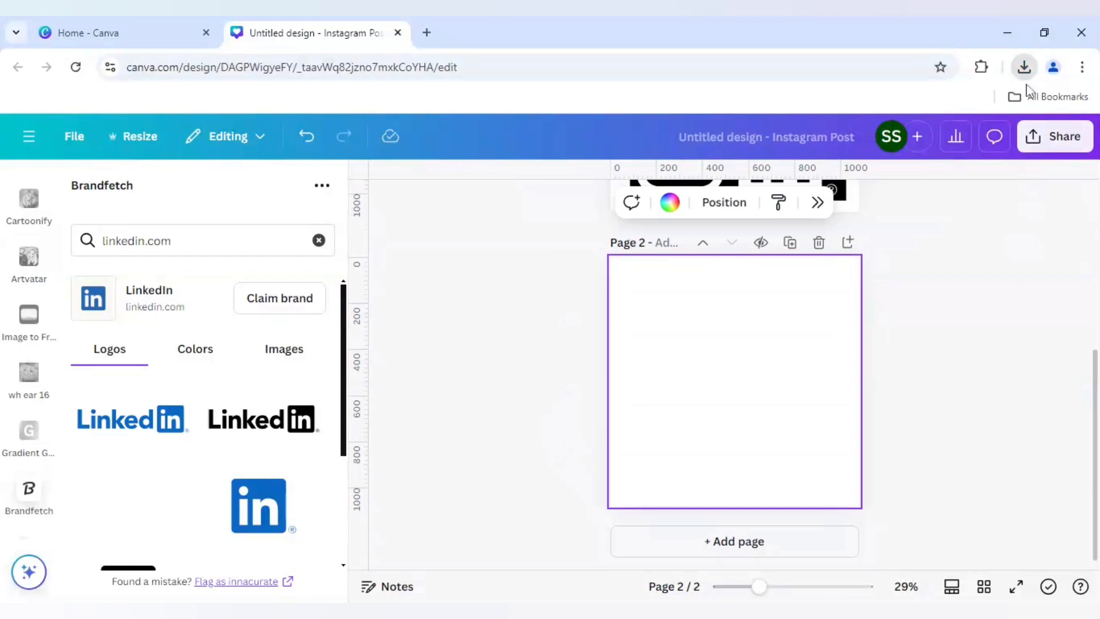
{"action": "mouse_move", "coordinate": [907, 482]}
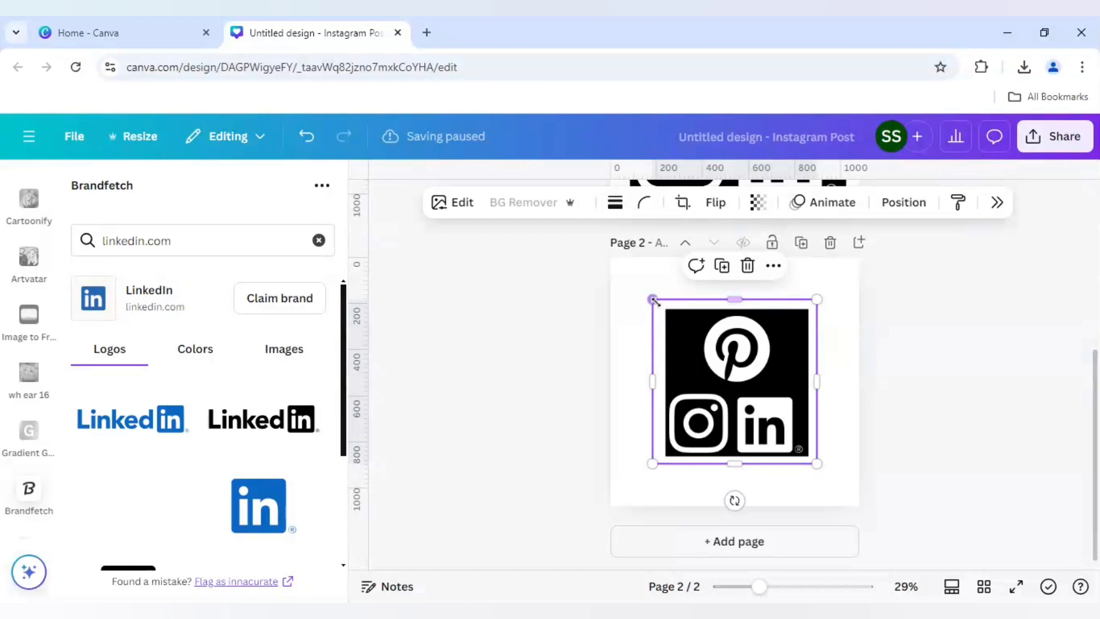
{"action": "left_click_drag", "start_coordinate": [651, 298], "coordinate": [610, 257]}
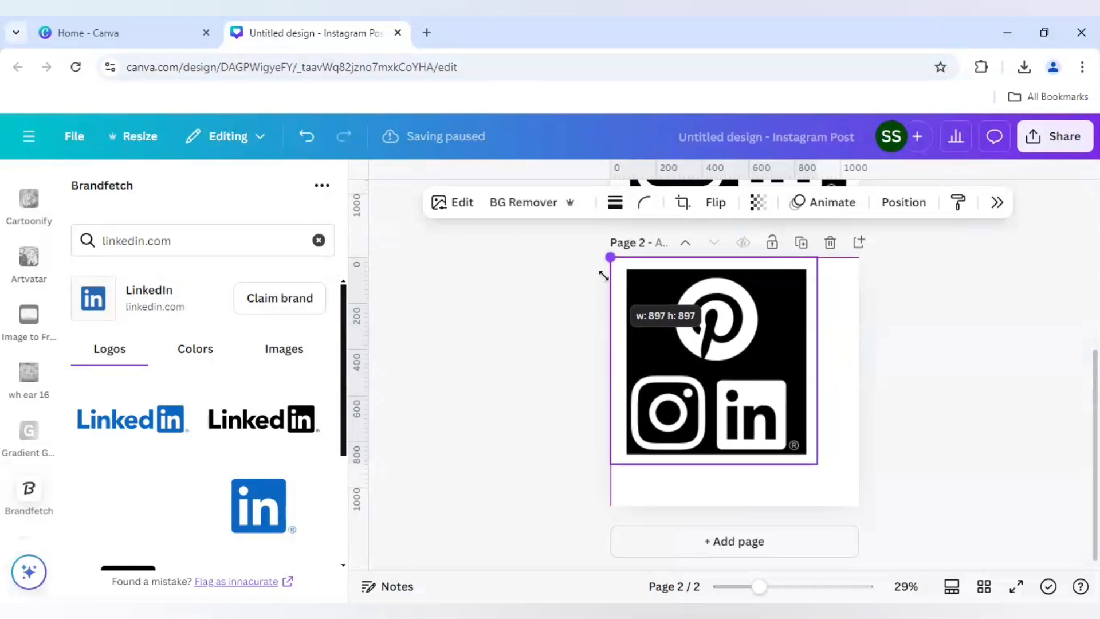
{"action": "left_click_drag", "start_coordinate": [816, 463], "coordinate": [855, 502]}
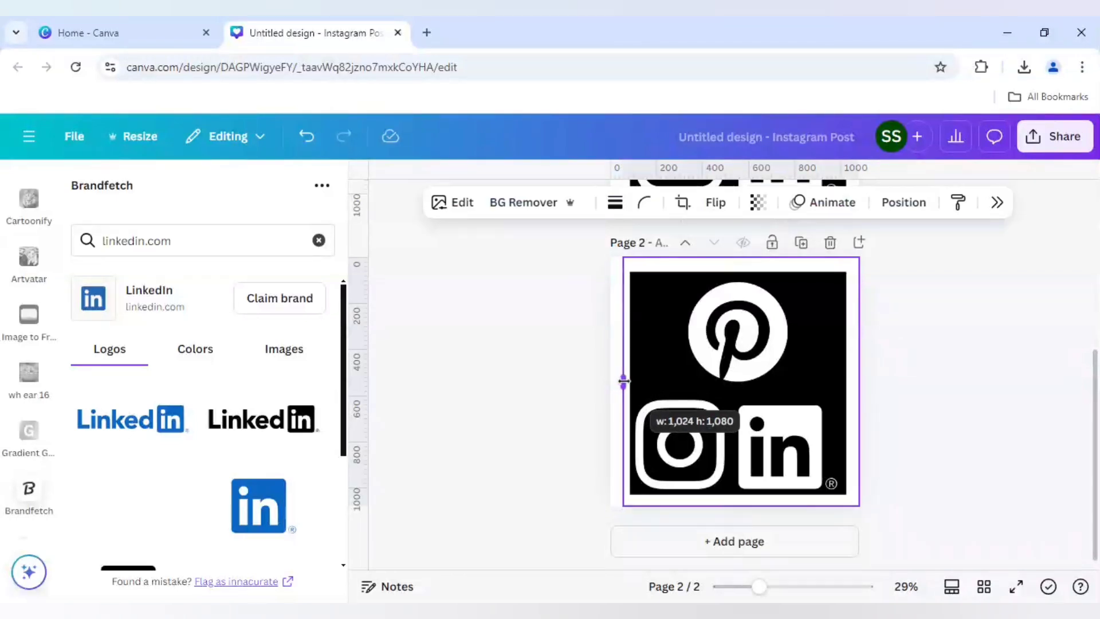
{"action": "left_click_drag", "start_coordinate": [624, 381], "coordinate": [853, 380]}
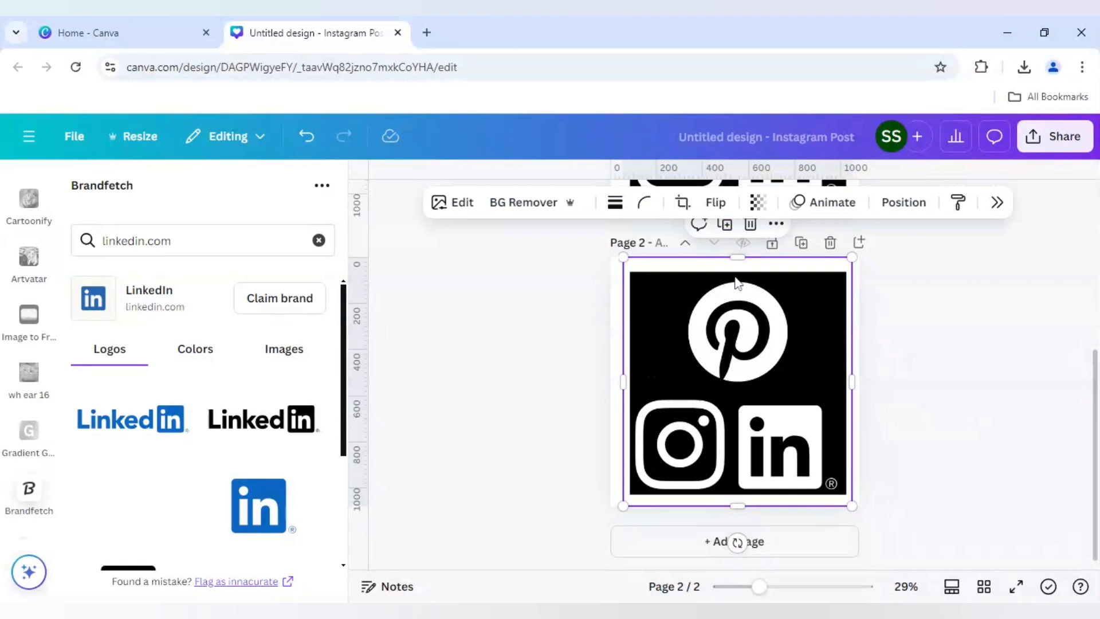
{"action": "mouse_move", "coordinate": [734, 323]}
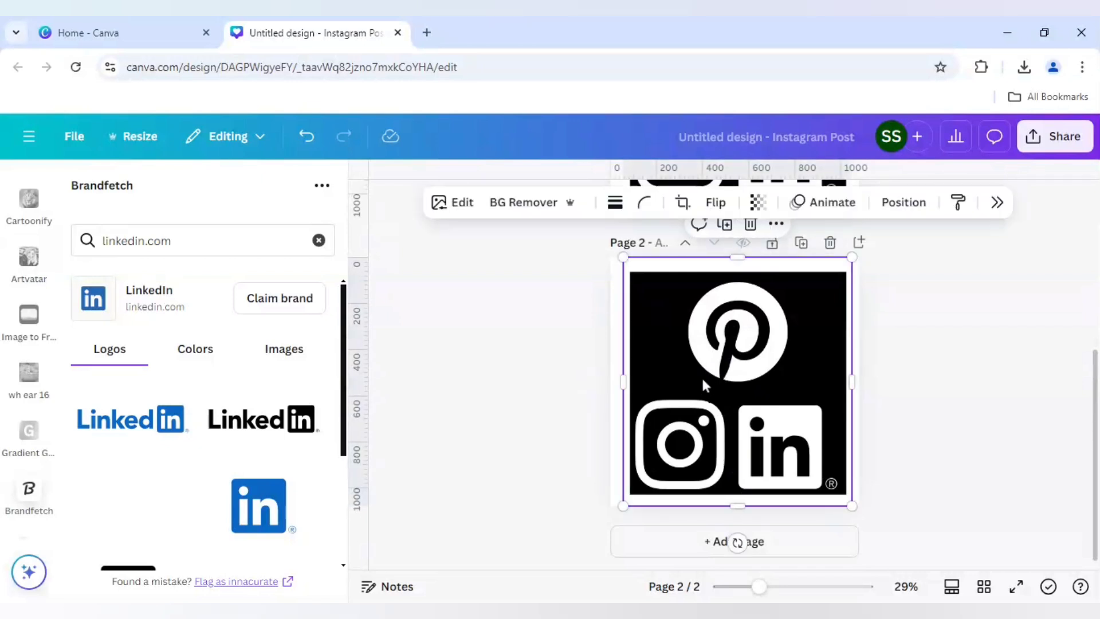
{"action": "mouse_move", "coordinate": [683, 384]}
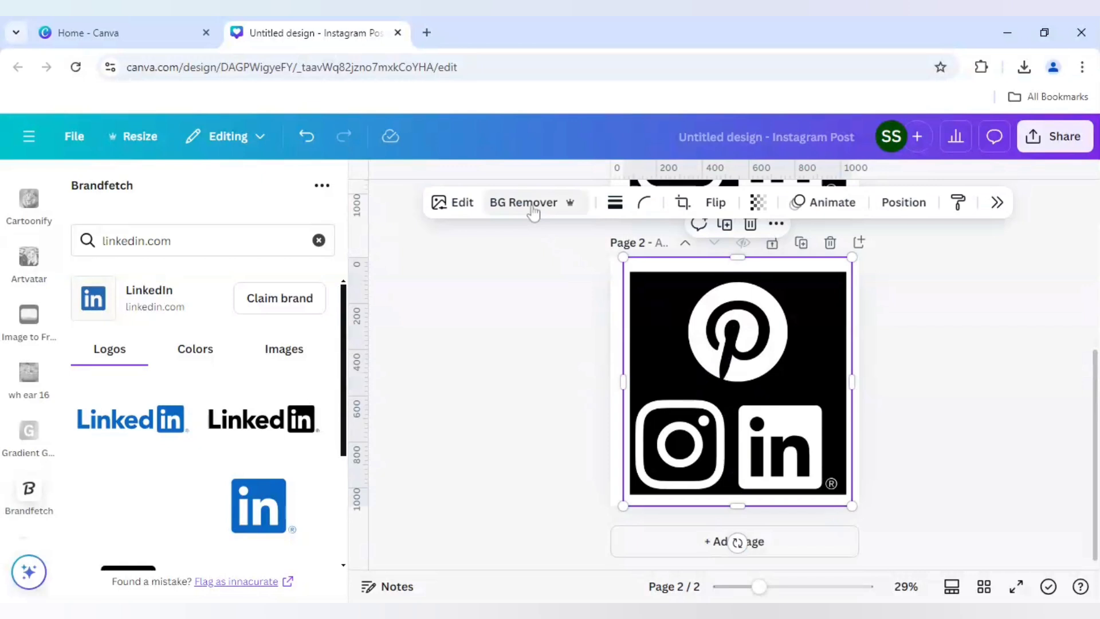
{"action": "mouse_move", "coordinate": [529, 214]}
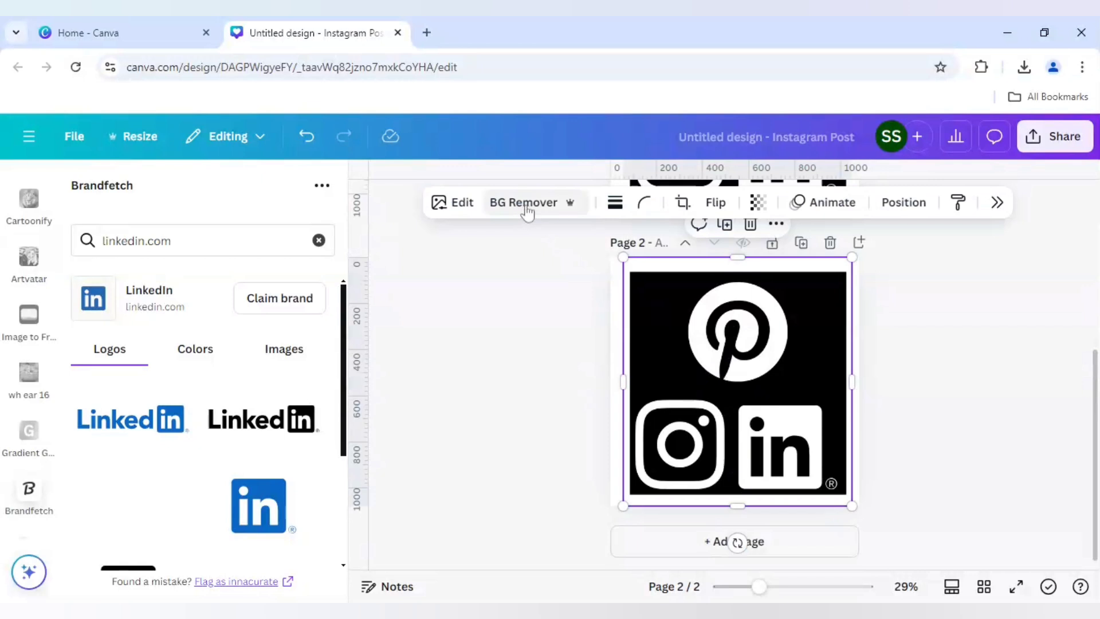
Run BG Remover on the page-2 logo image so only the icon shapes remain.
{"action": "left_click", "coordinate": [523, 201]}
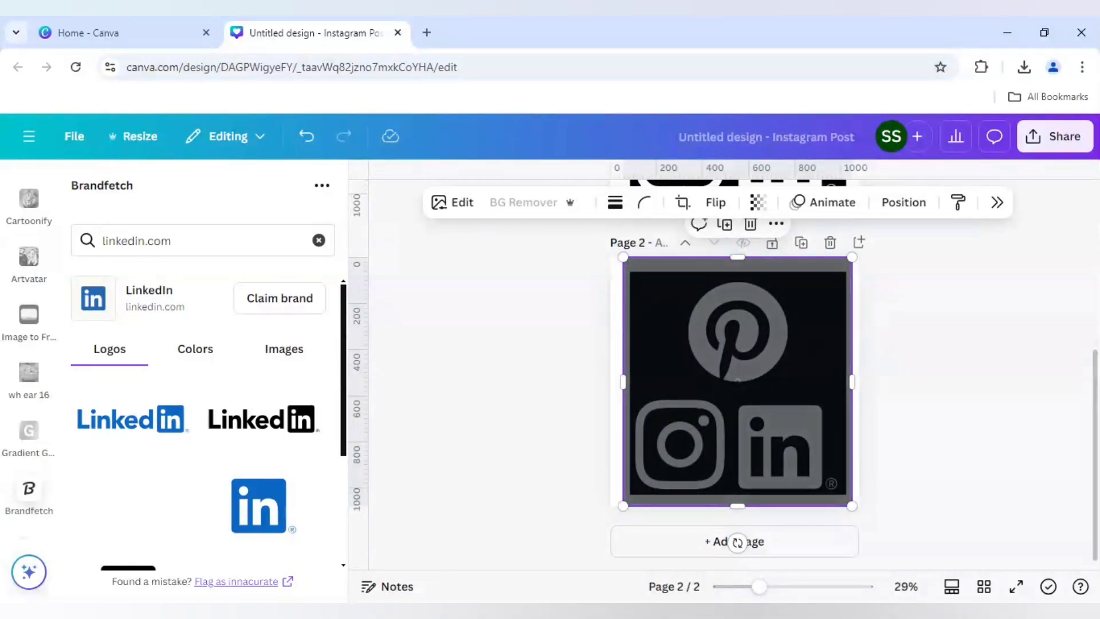
{"action": "left_click", "coordinate": [523, 202]}
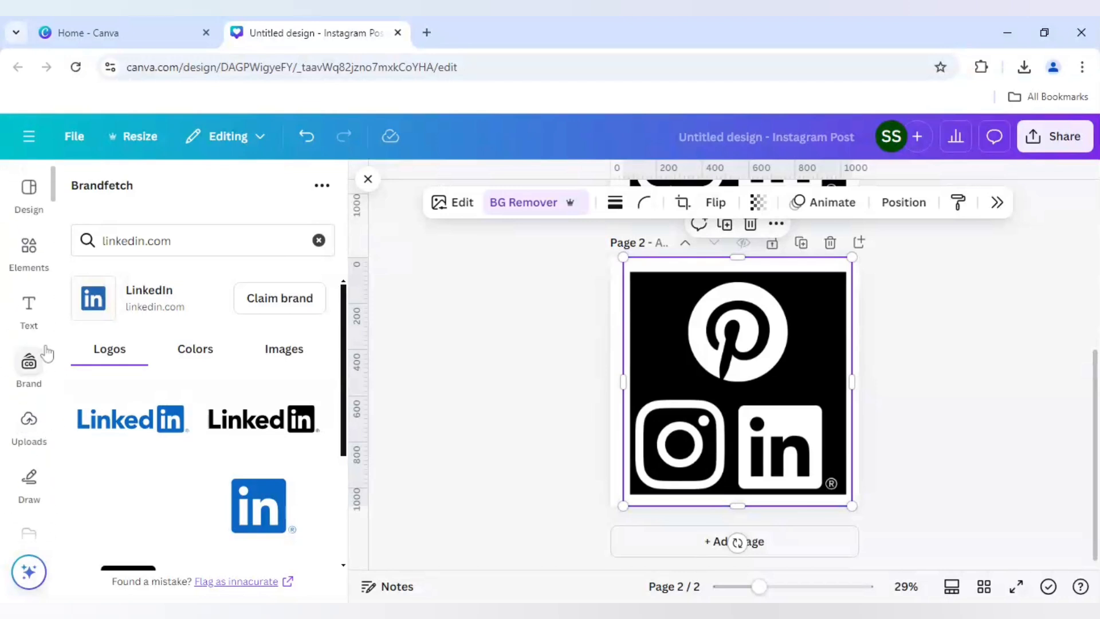
{"action": "left_click", "coordinate": [29, 252]}
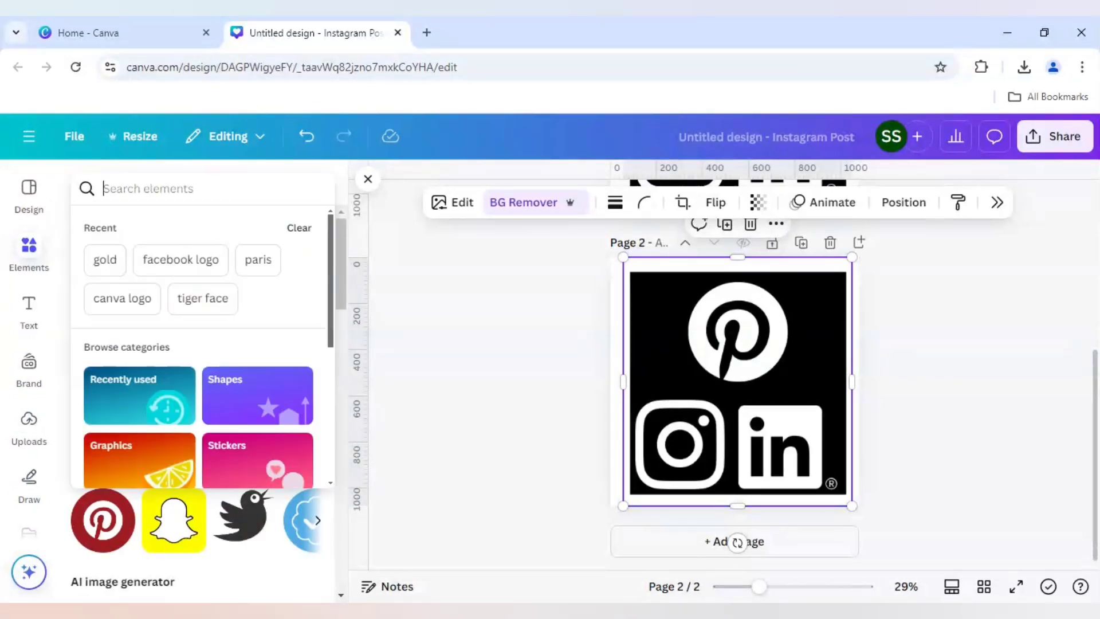
Search Photos for 'gold' and set a gold photo behind the logos as background.
{"action": "type", "text": "gold"}
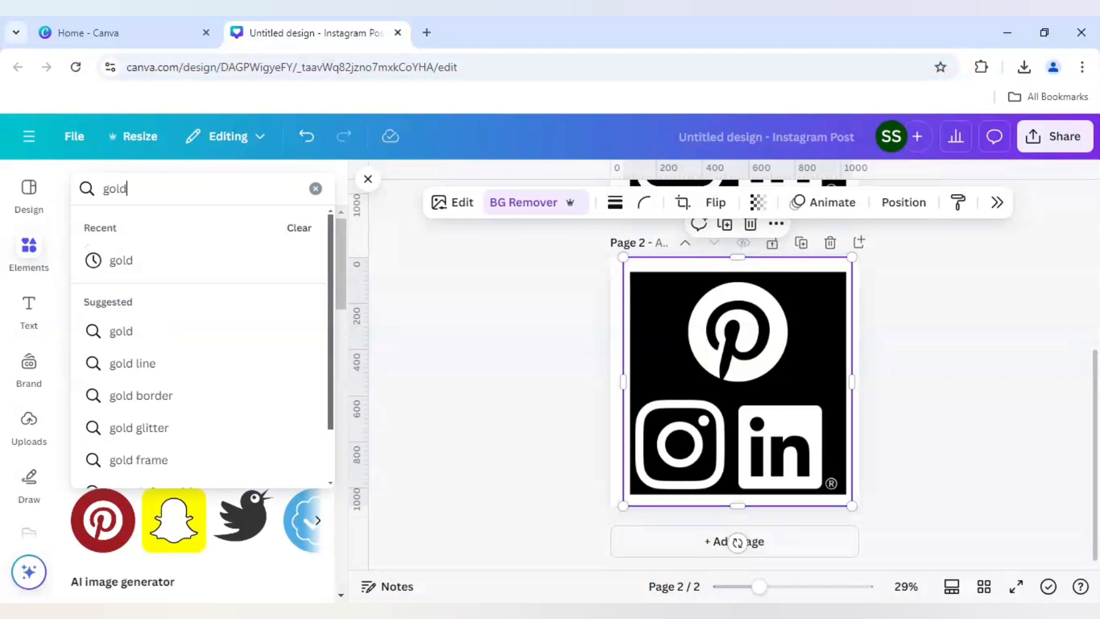
{"action": "key", "text": "Enter"}
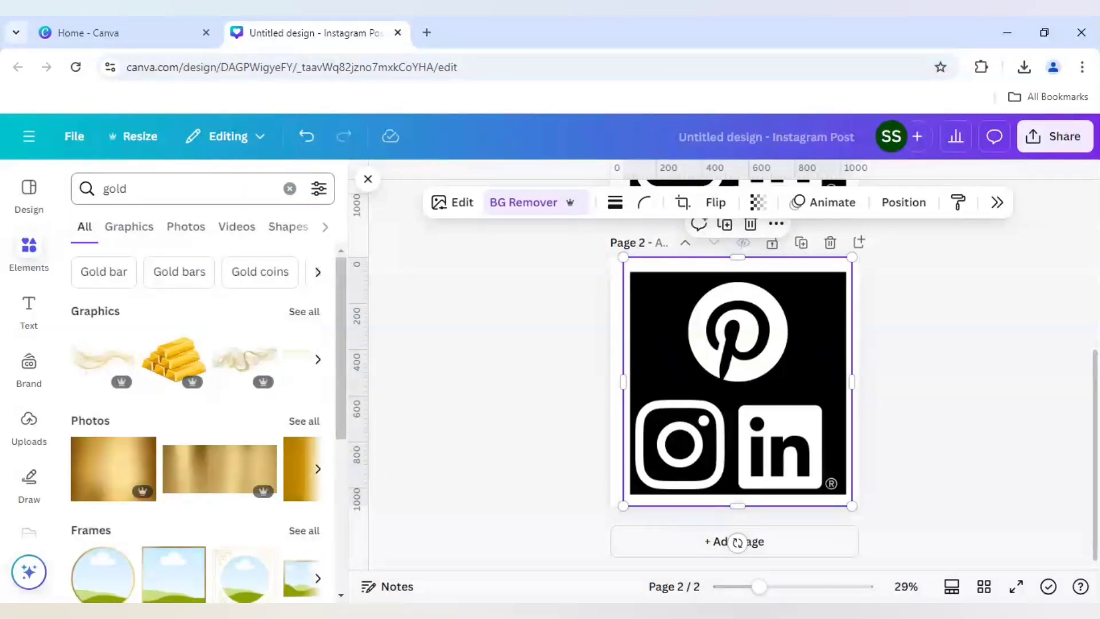
{"action": "left_click", "coordinate": [185, 226]}
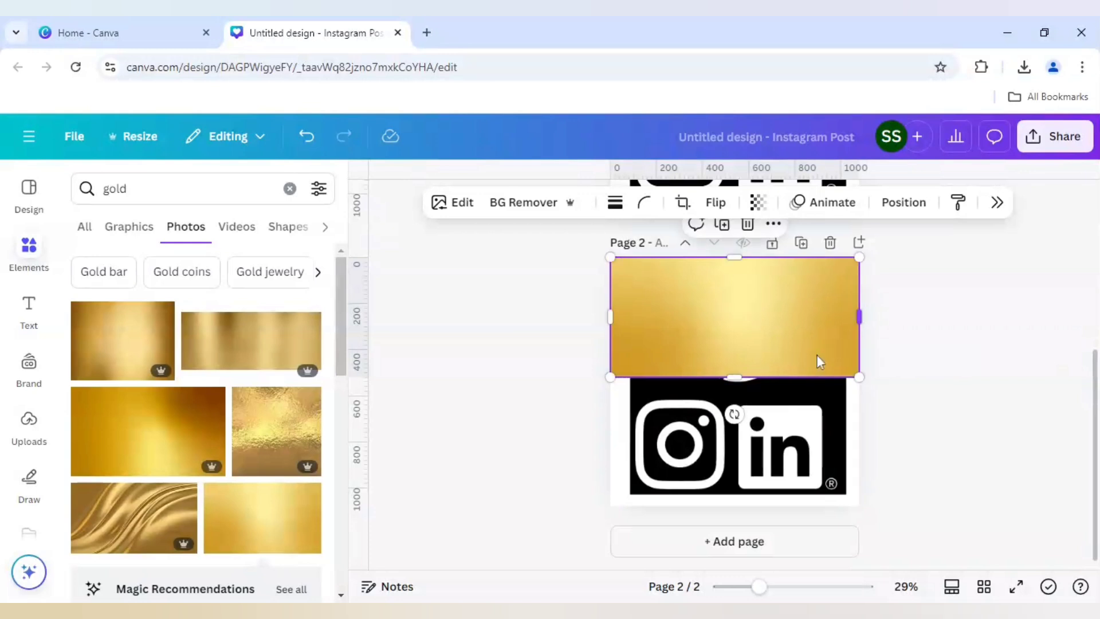
{"action": "left_click_drag", "start_coordinate": [735, 377], "coordinate": [735, 504]}
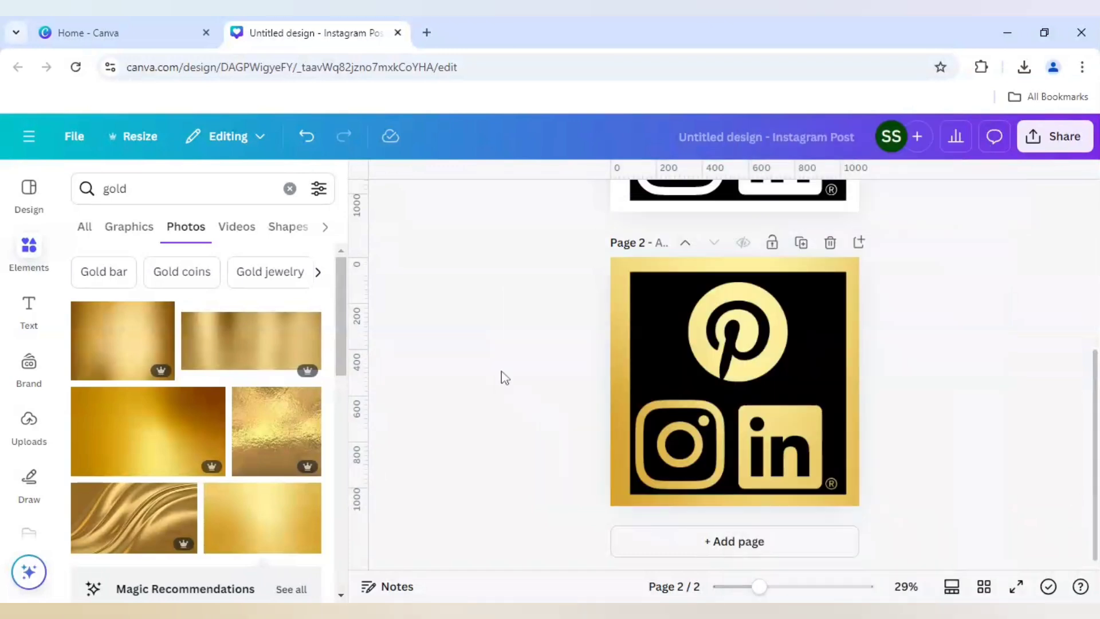
Stretch the gold texture past the page edges so it shows through all three logos.
{"action": "left_click", "coordinate": [733, 381]}
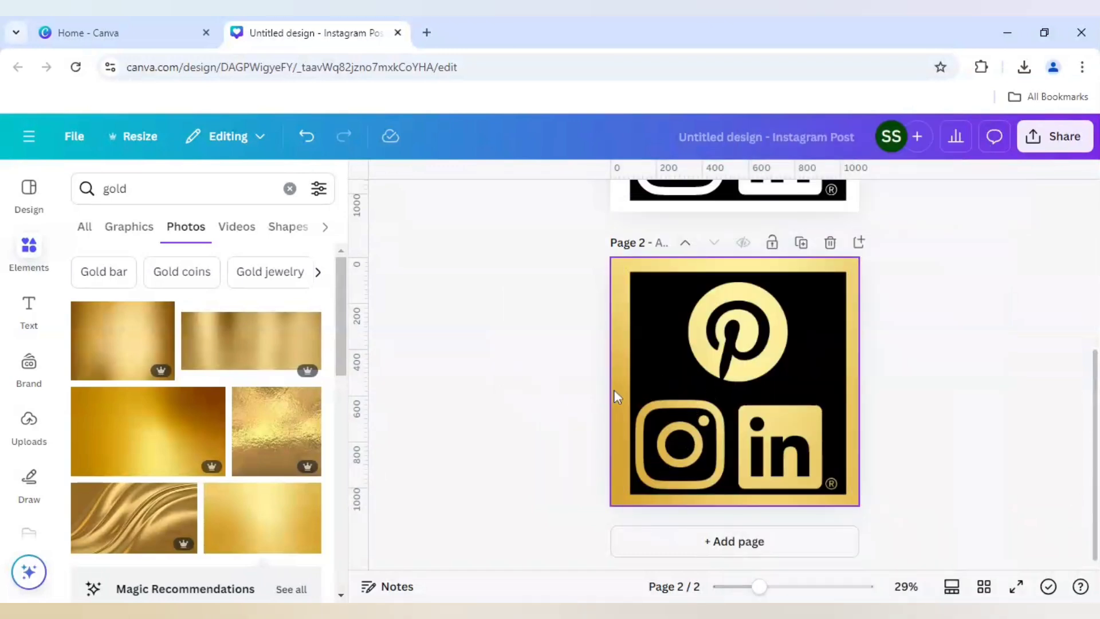
{"action": "left_click", "coordinate": [735, 379]}
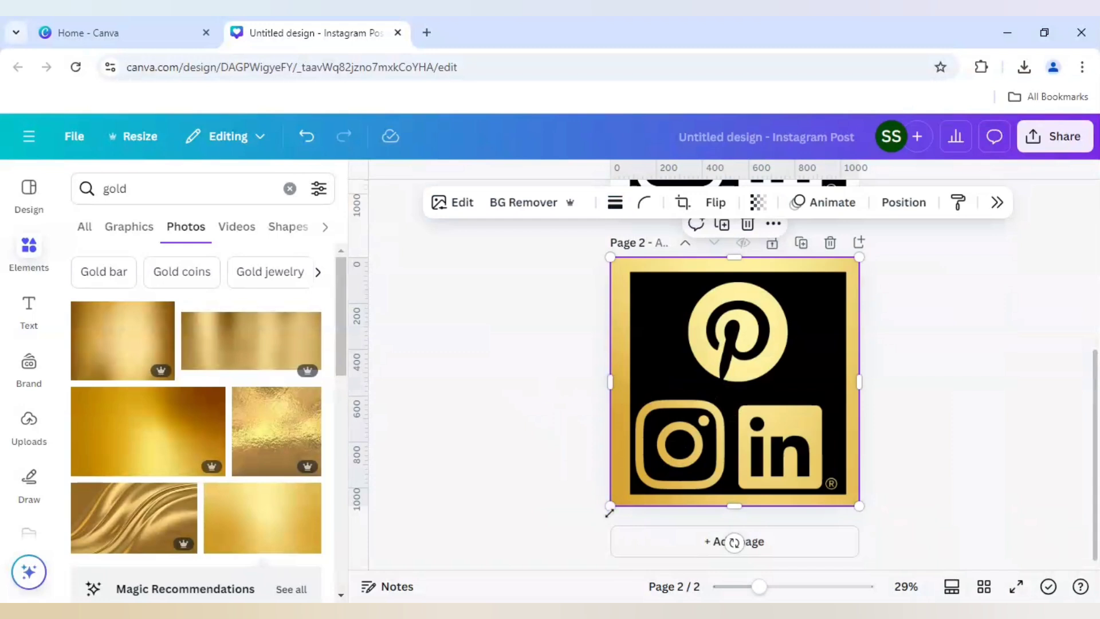
{"action": "left_click_drag", "start_coordinate": [610, 506], "coordinate": [571, 545]}
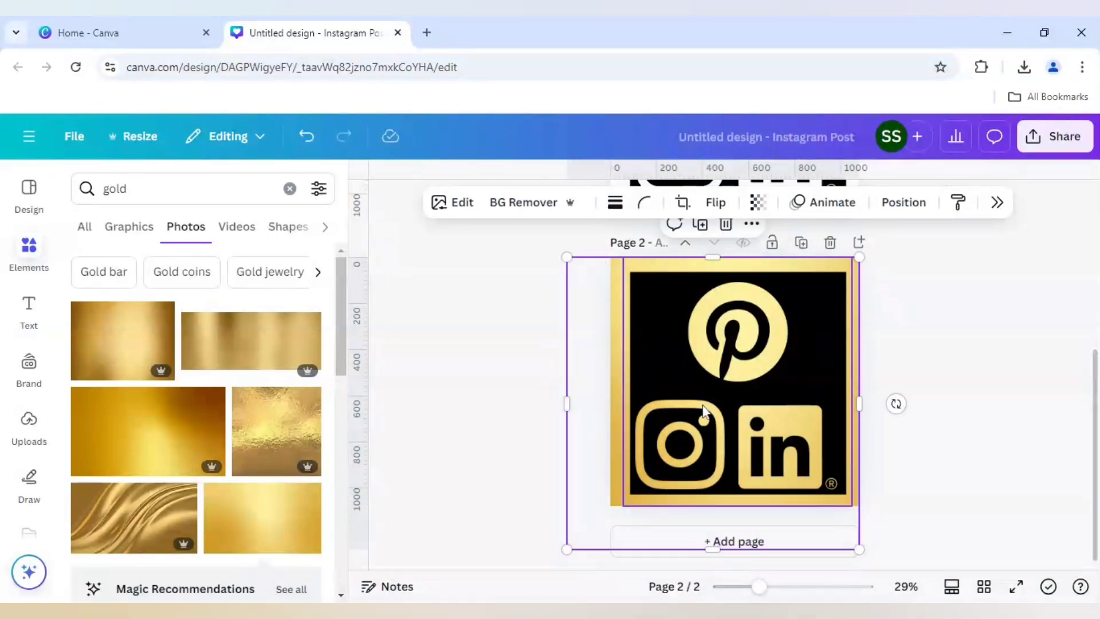
{"action": "mouse_move", "coordinate": [691, 456]}
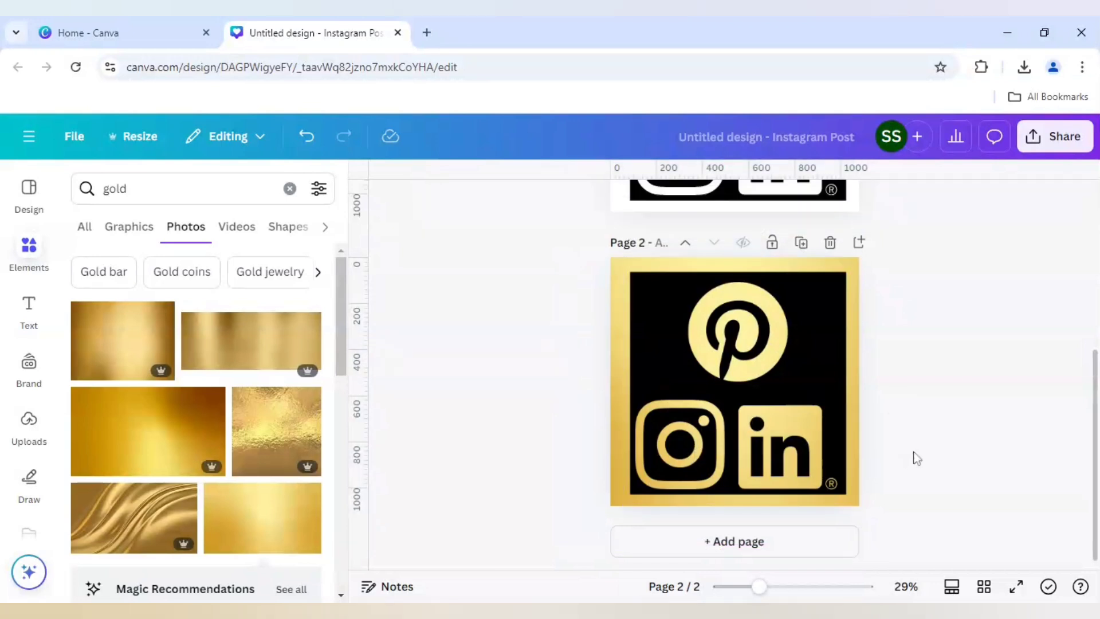
{"action": "left_click", "coordinate": [734, 380]}
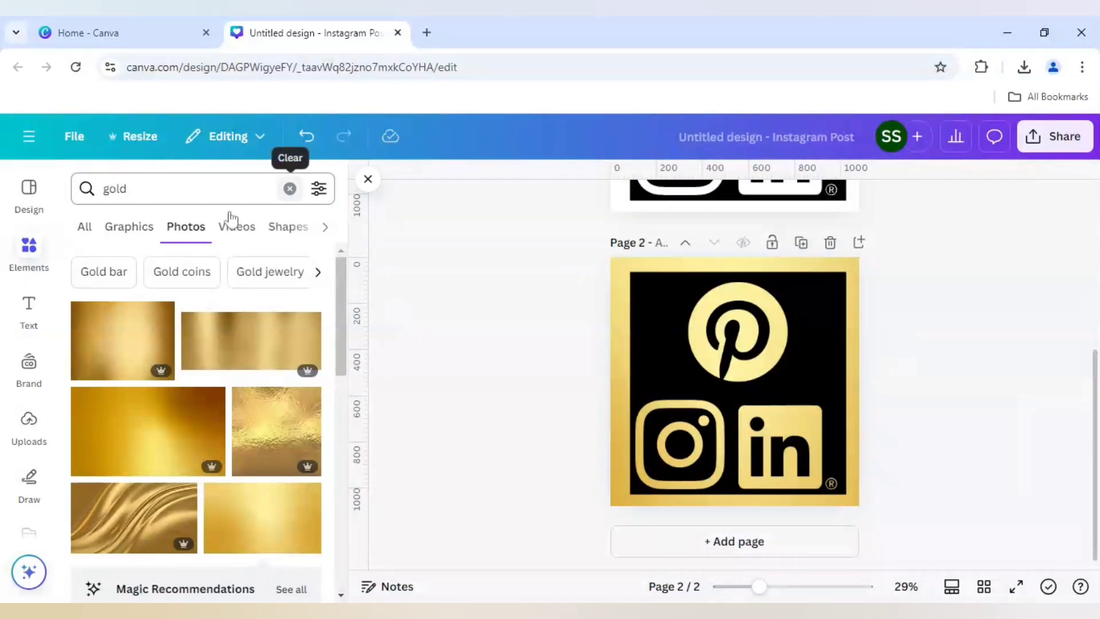
Add a black shape on page 2 covering the gold edge strips, leaving only the logos gold.
{"action": "left_click", "coordinate": [290, 190]}
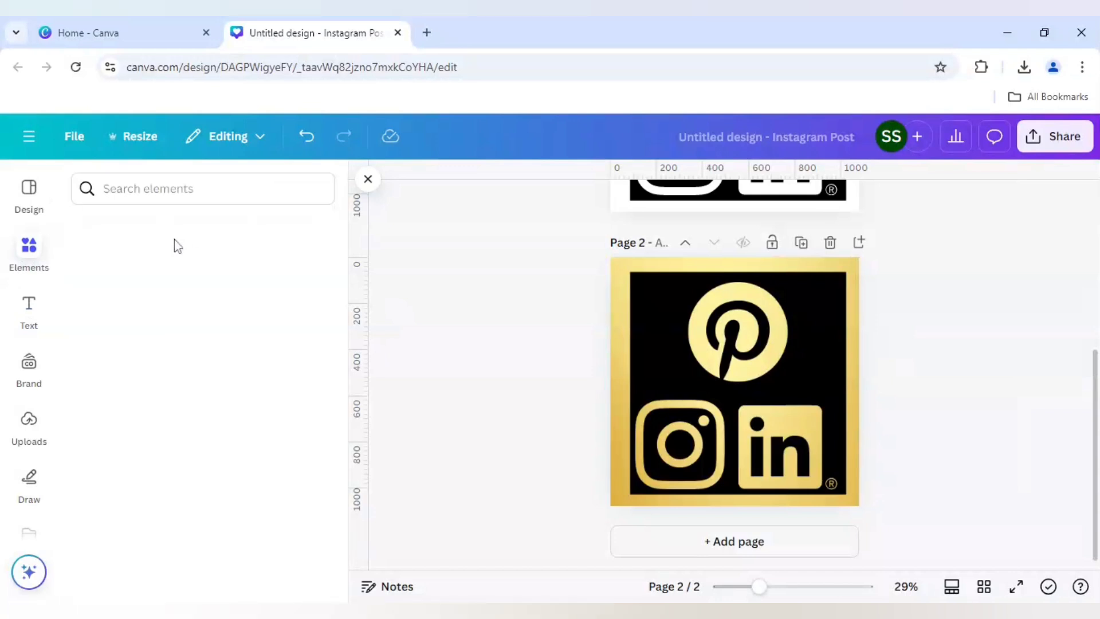
{"action": "left_click", "coordinate": [28, 252]}
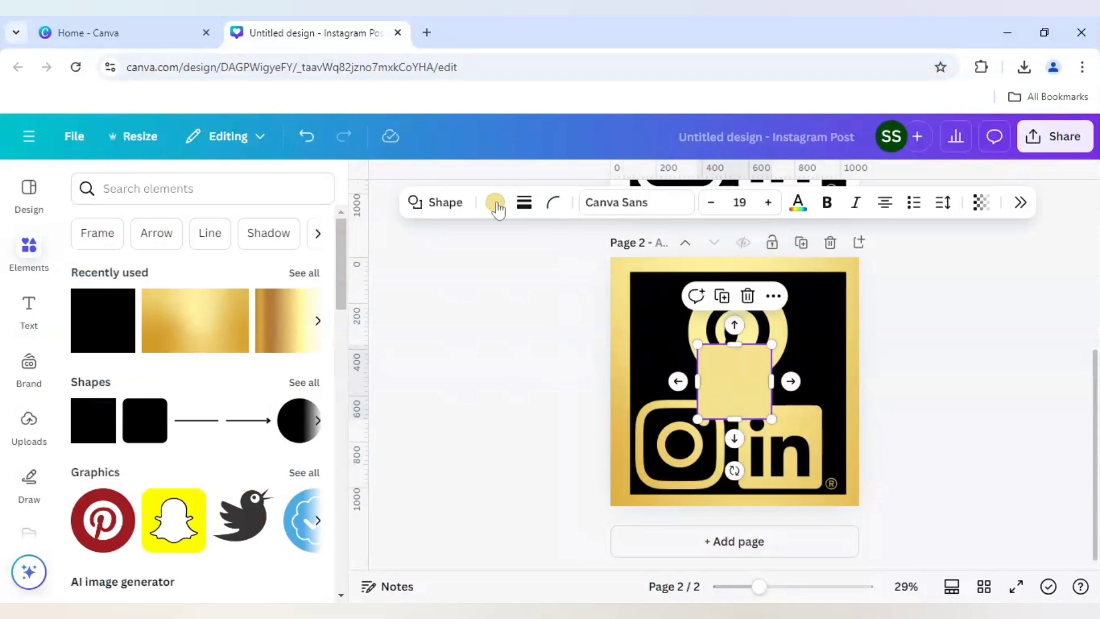
{"action": "left_click", "coordinate": [495, 202]}
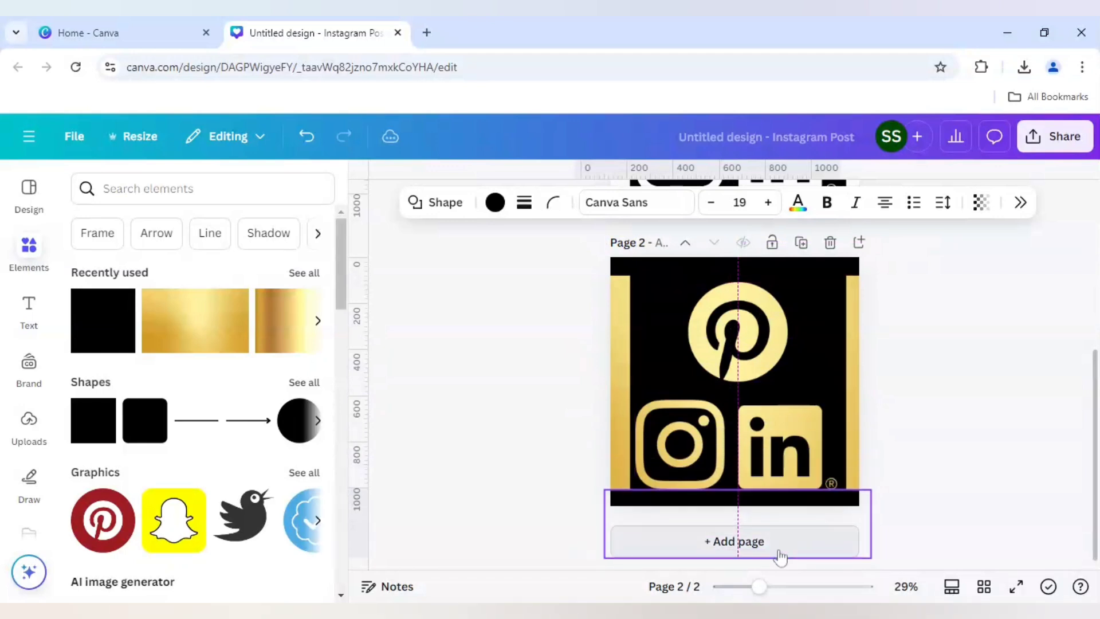
{"action": "left_click", "coordinate": [733, 541]}
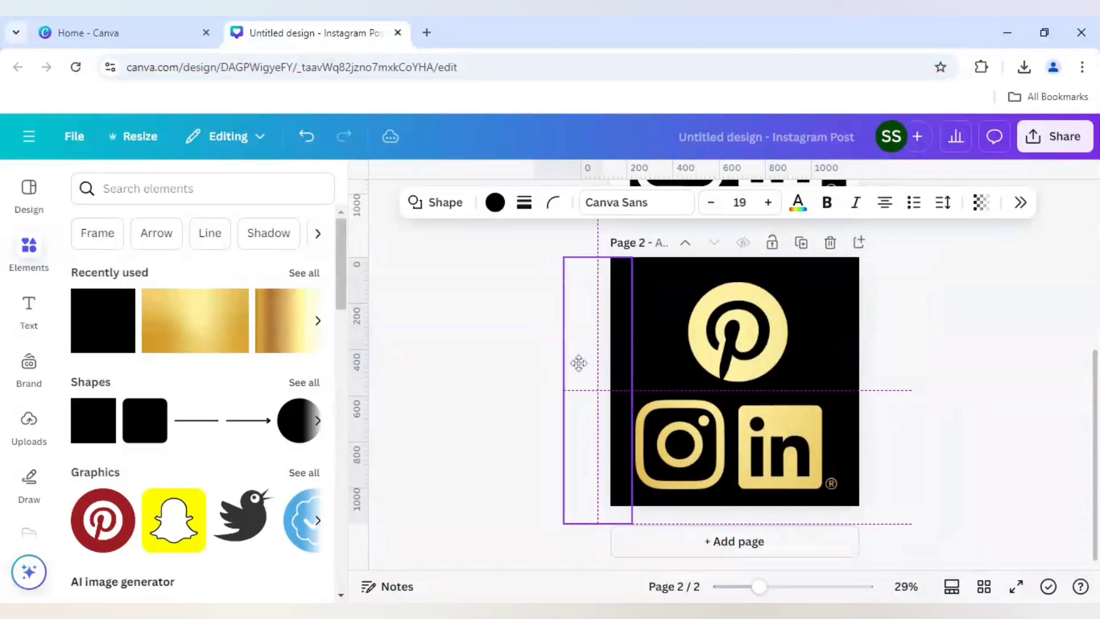
{"action": "left_click", "coordinate": [516, 368]}
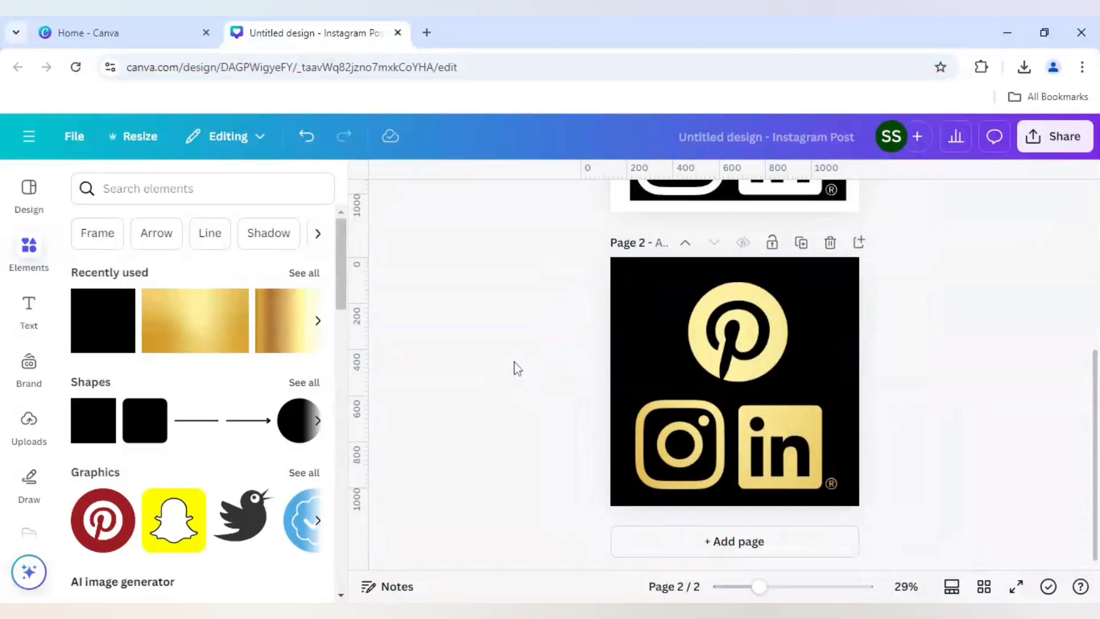
{"action": "left_click_drag", "start_coordinate": [759, 587], "coordinate": [773, 587]}
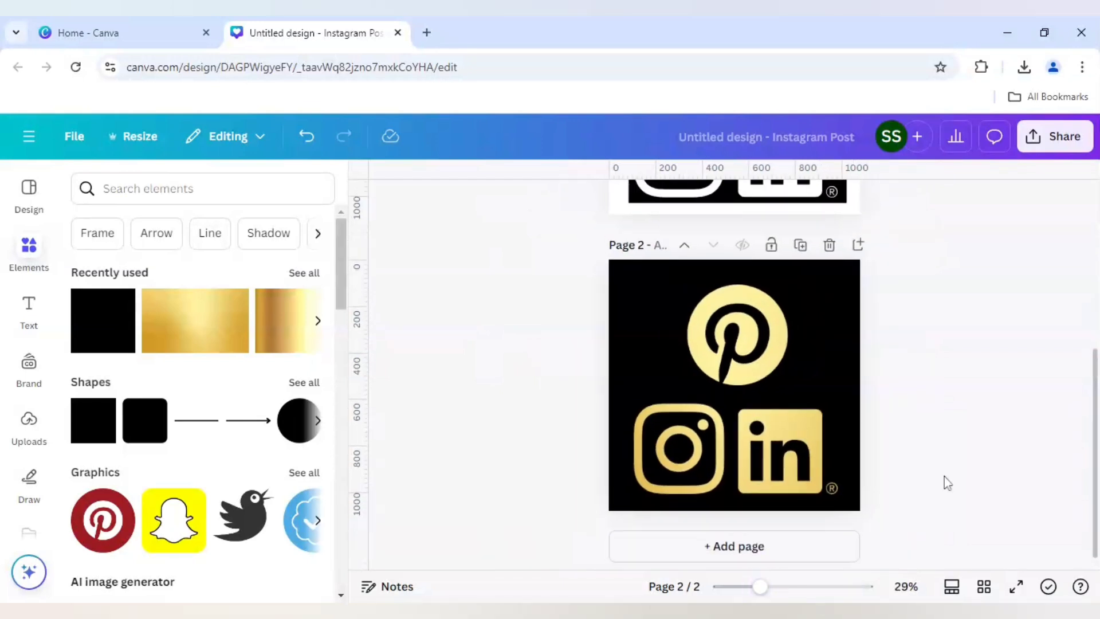
{"action": "mouse_move", "coordinate": [1055, 136]}
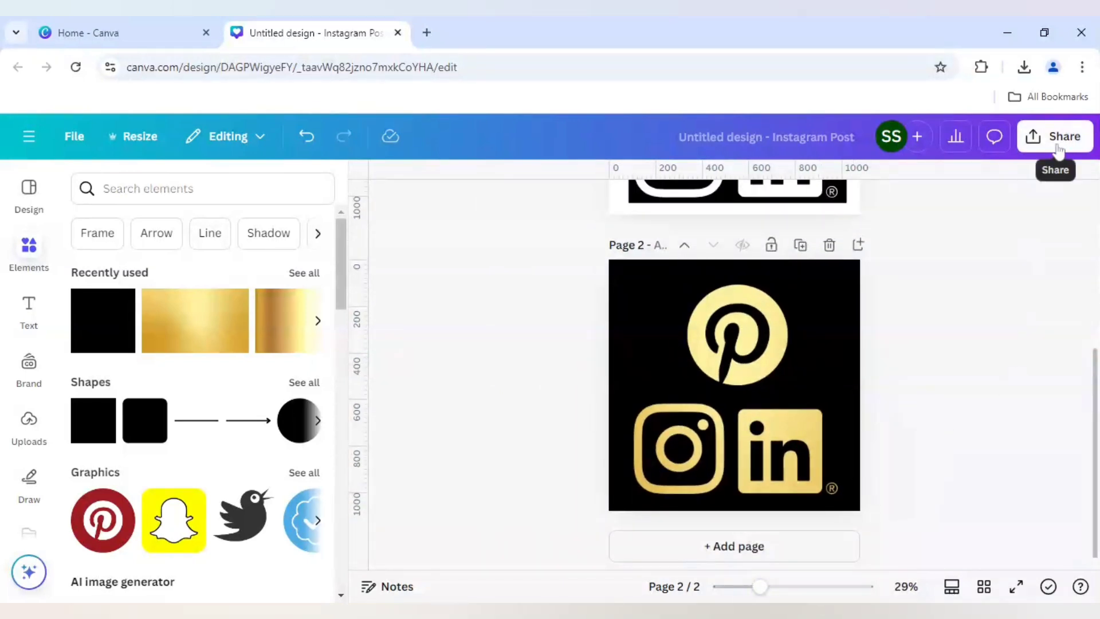
Download only page 2 (current page) as a compressed PNG via Share > Download.
{"action": "left_click", "coordinate": [1055, 136]}
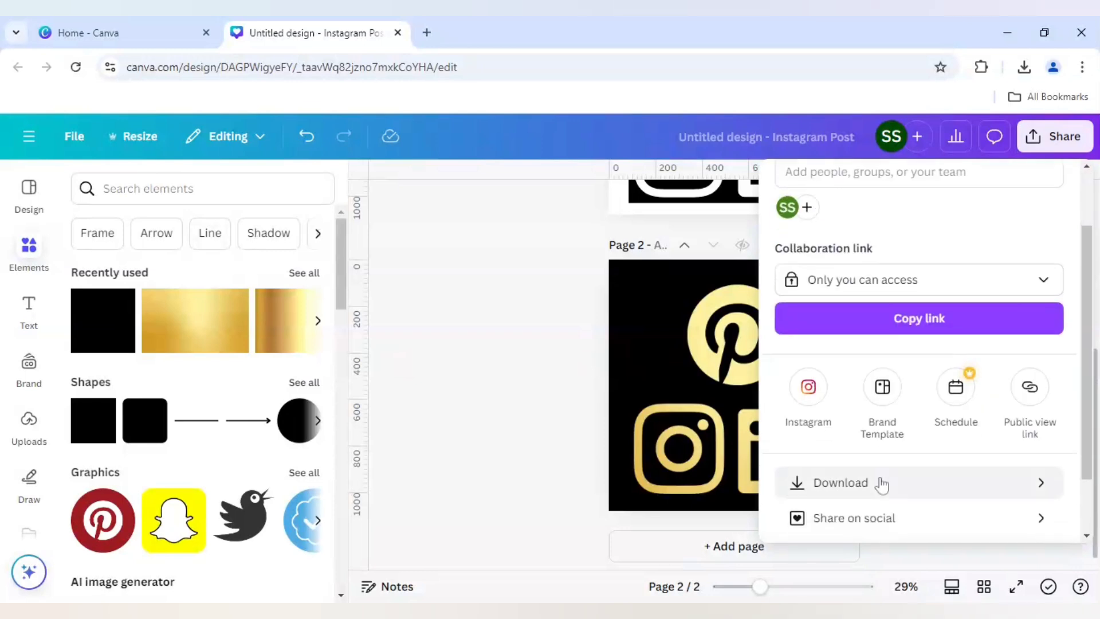
{"action": "left_click", "coordinate": [840, 482]}
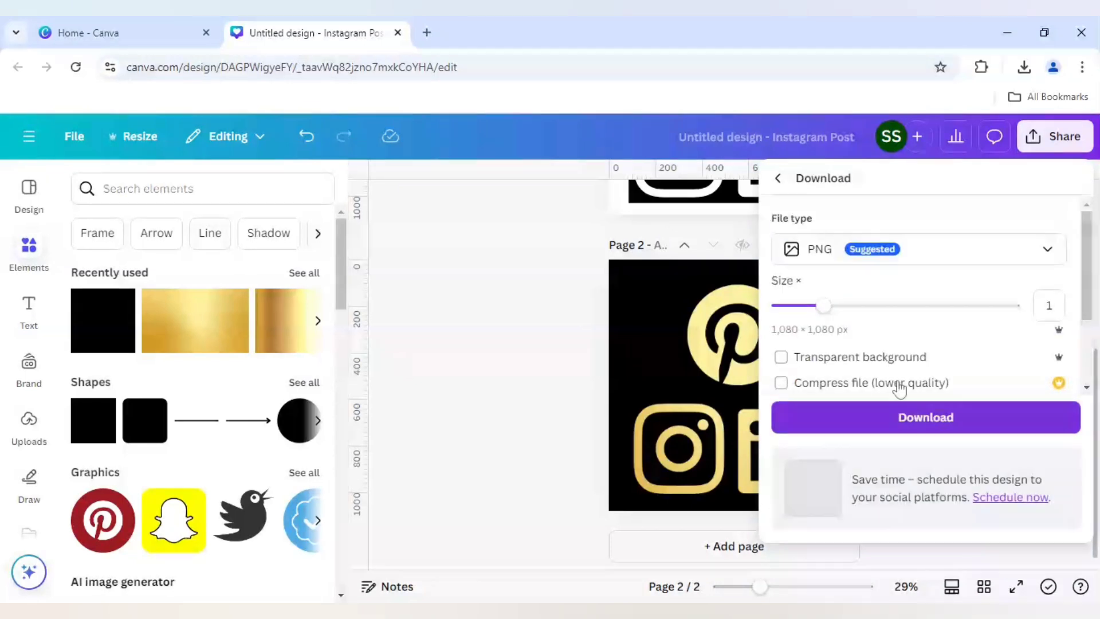
{"action": "left_click", "coordinate": [781, 383]}
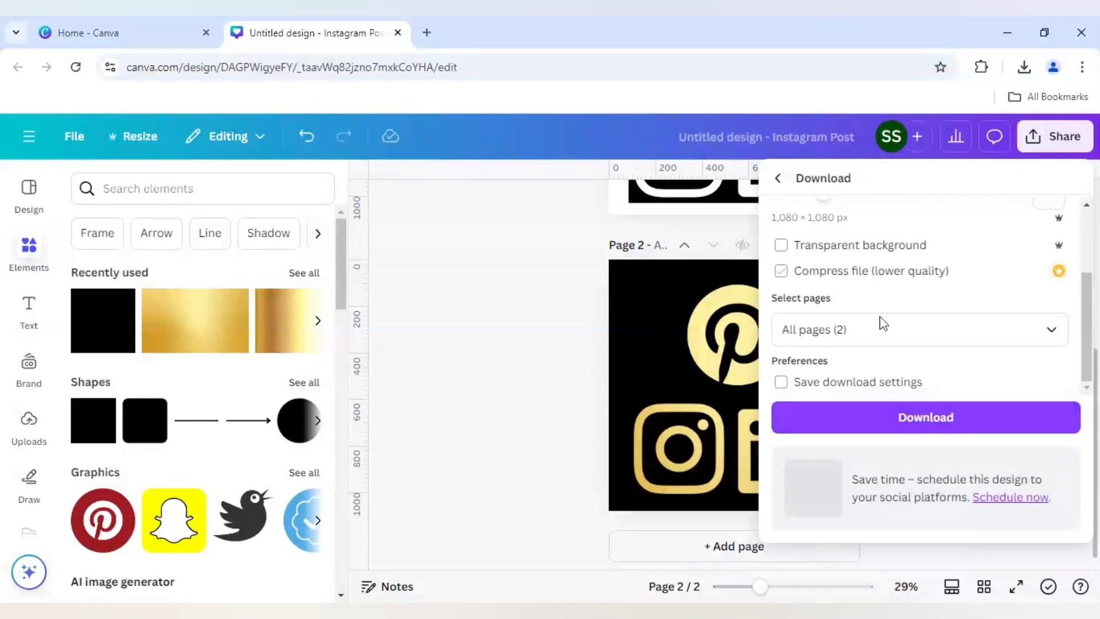
{"action": "left_click", "coordinate": [913, 330]}
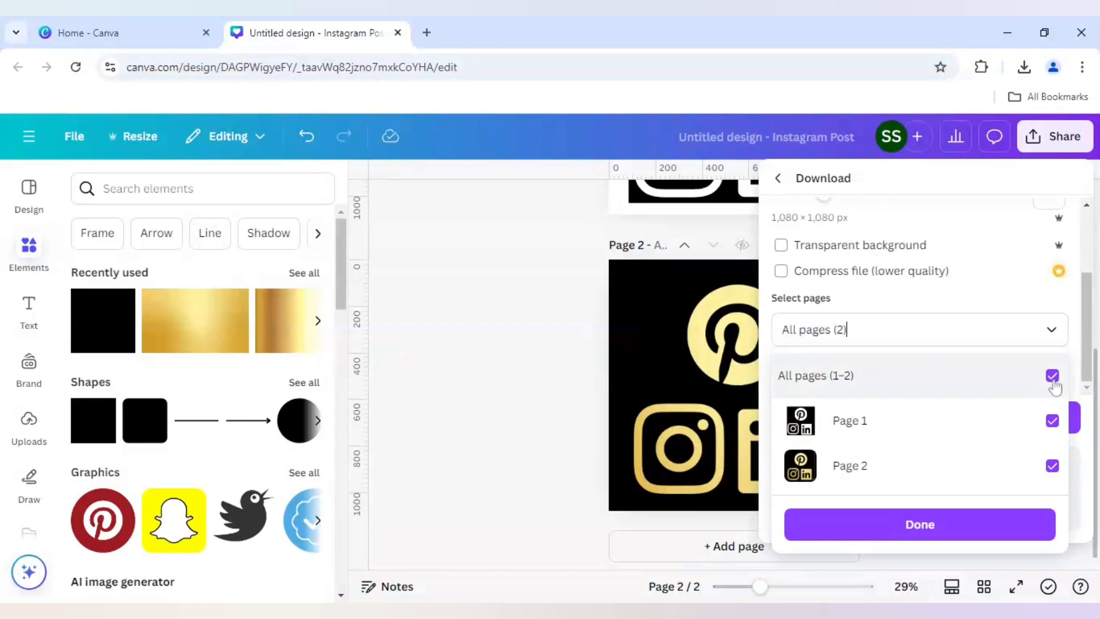
{"action": "left_click", "coordinate": [1052, 376]}
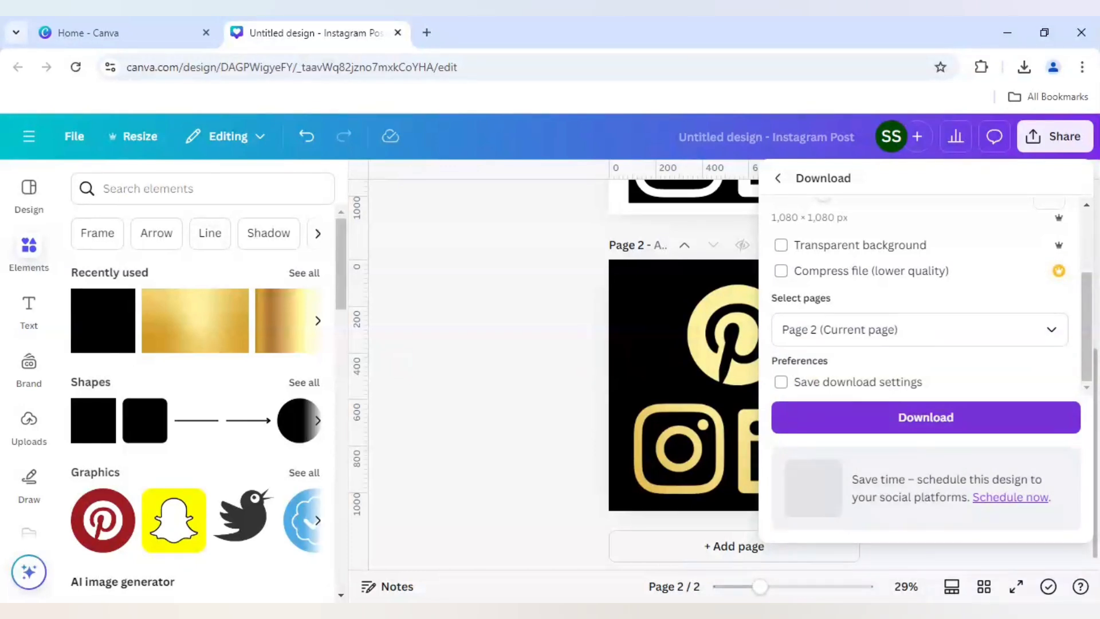
{"action": "left_click", "coordinate": [926, 417]}
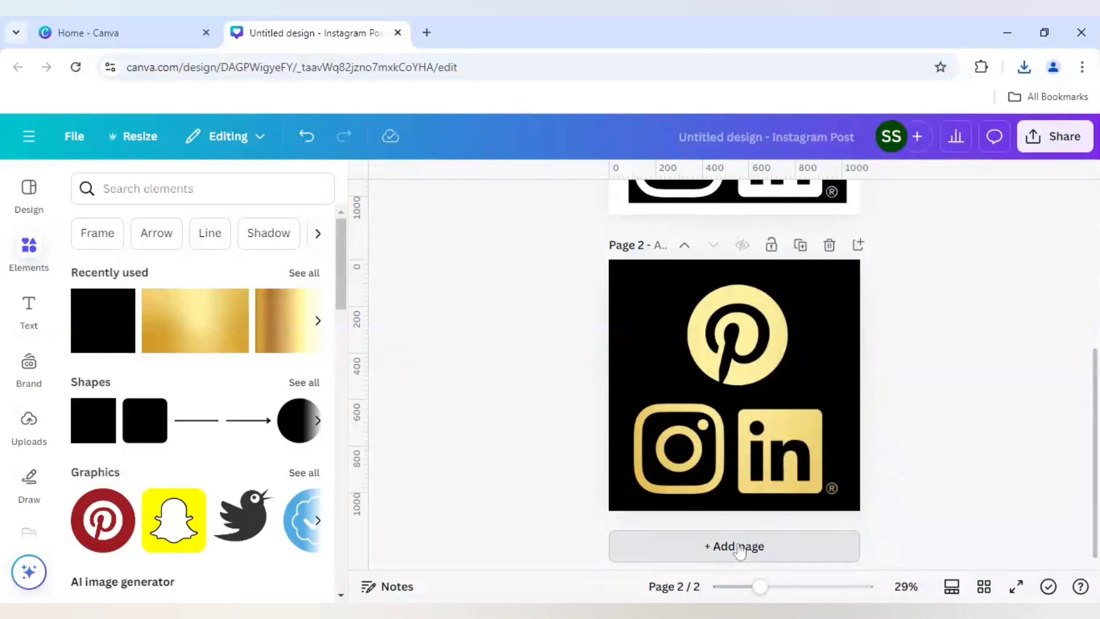
Add a new blank page and stretch the gold logo image to fill page 3.
{"action": "left_click", "coordinate": [733, 547]}
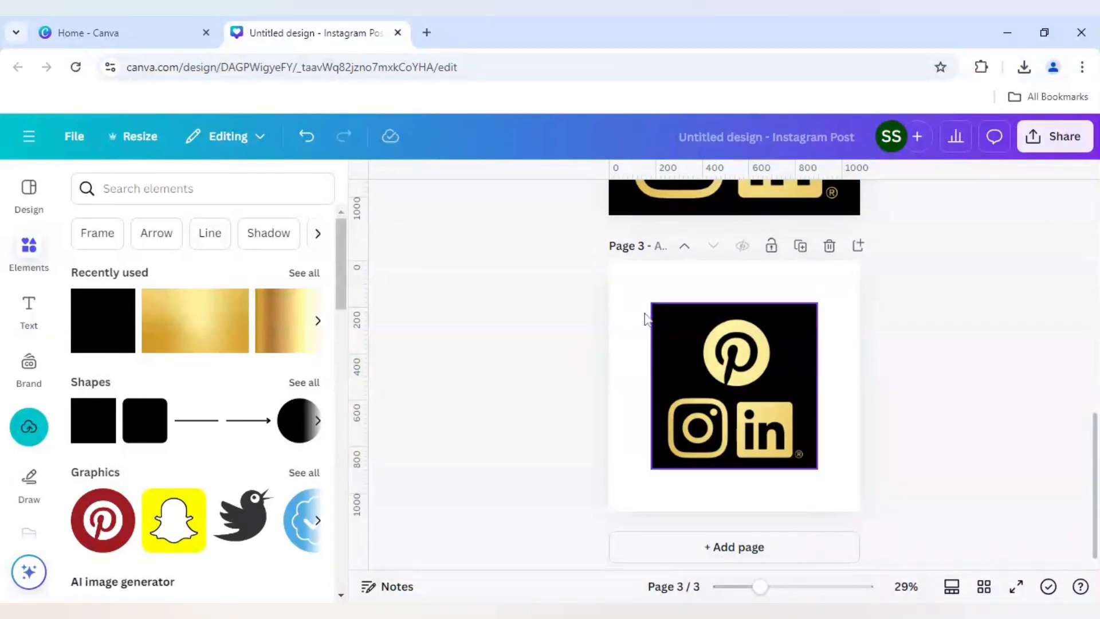
{"action": "left_click_drag", "start_coordinate": [733, 386], "coordinate": [692, 350]}
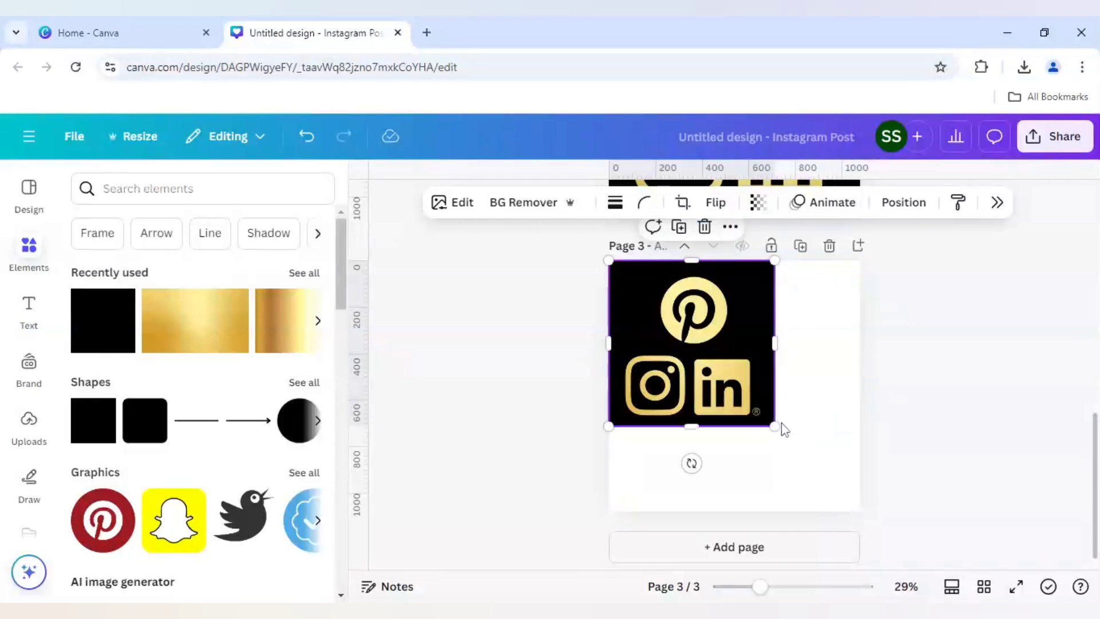
{"action": "left_click_drag", "start_coordinate": [773, 427], "coordinate": [861, 511]}
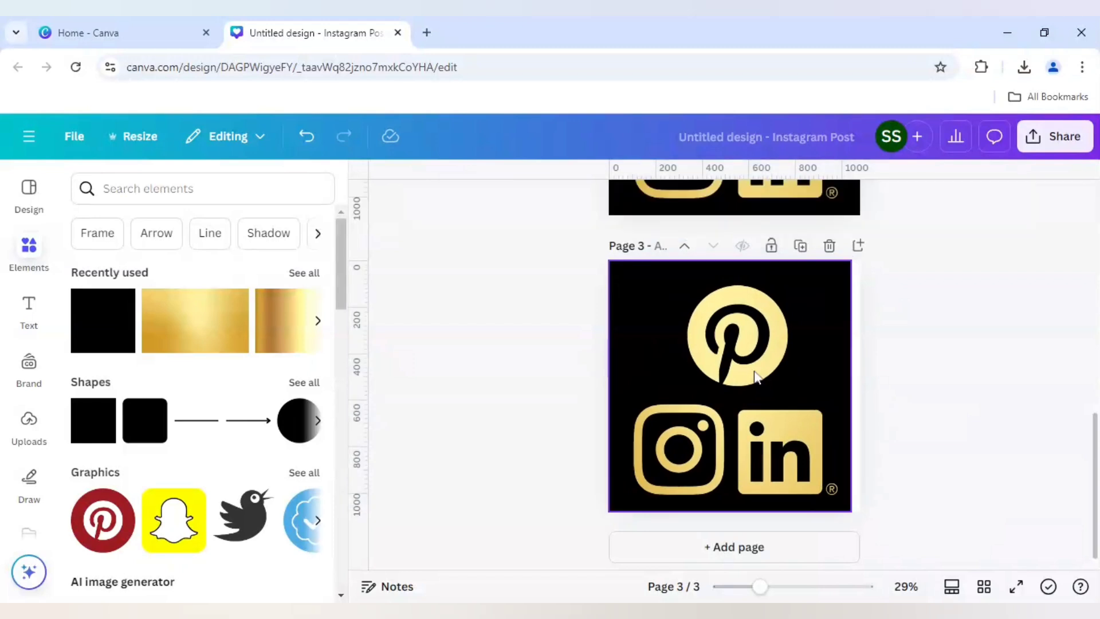
{"action": "left_click", "coordinate": [730, 385]}
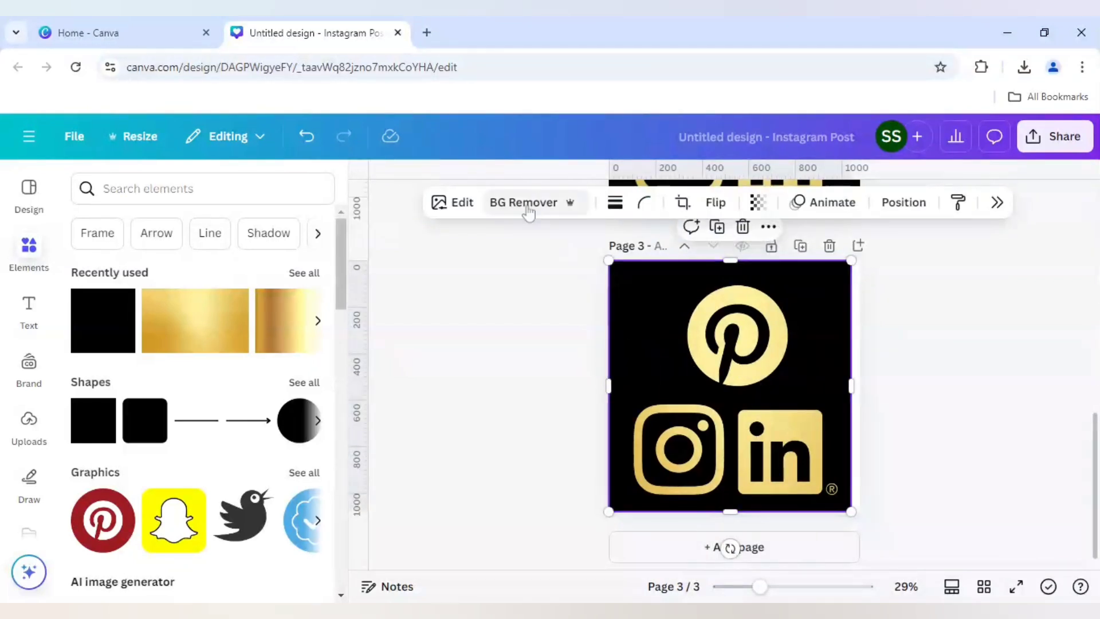
{"action": "mouse_move", "coordinate": [627, 255]}
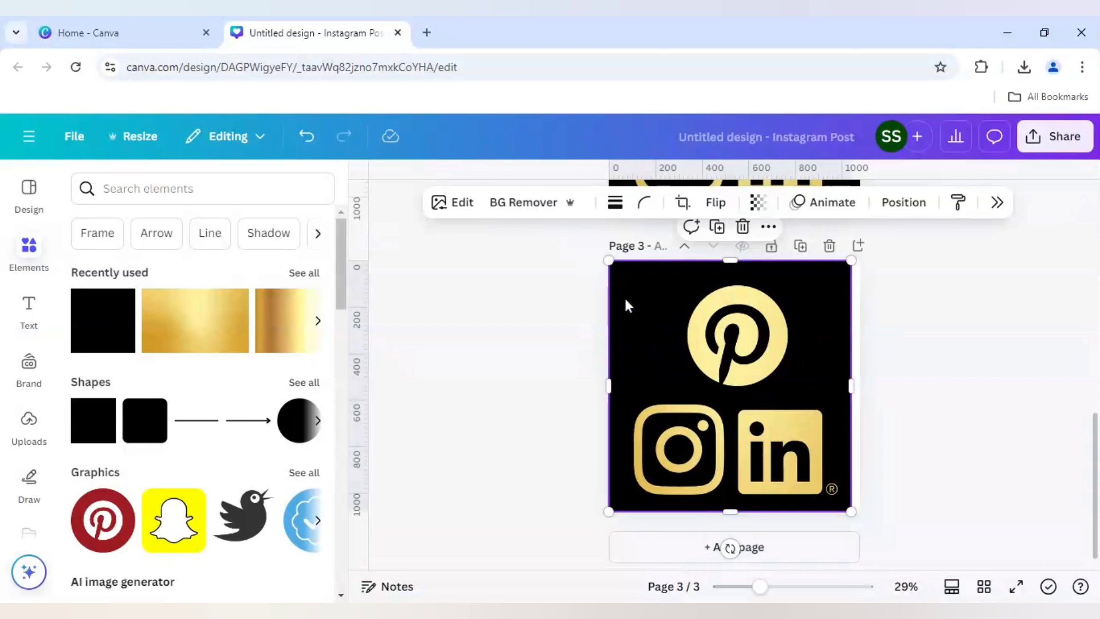
{"action": "mouse_move", "coordinate": [523, 202]}
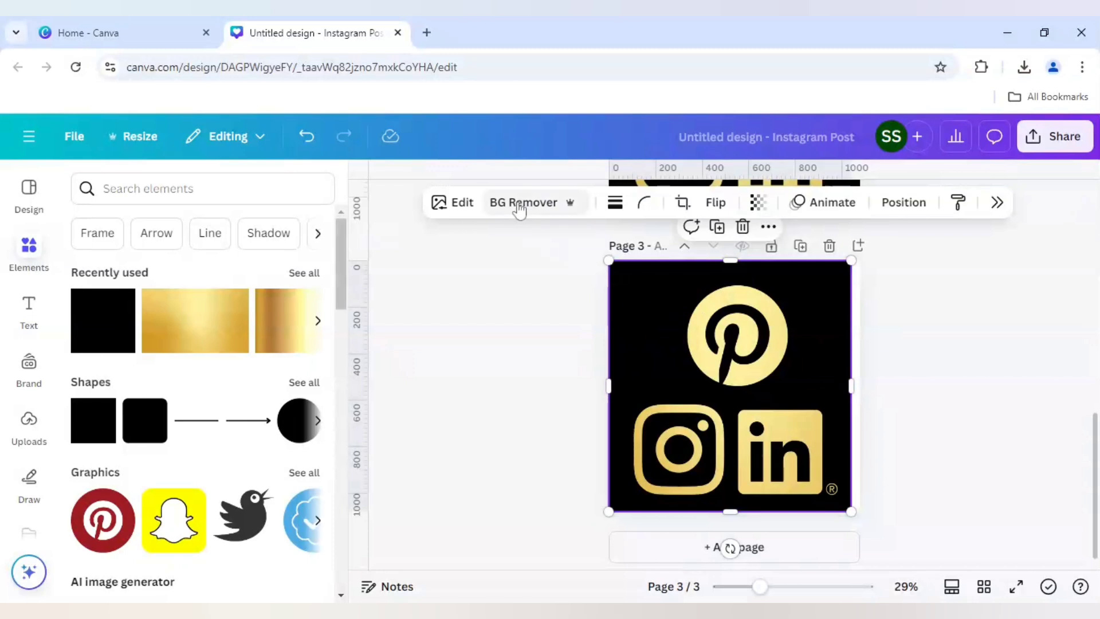
Run BG Remover on the page-3 logo image, stripping the black behind the gold logos.
{"action": "left_click", "coordinate": [524, 202]}
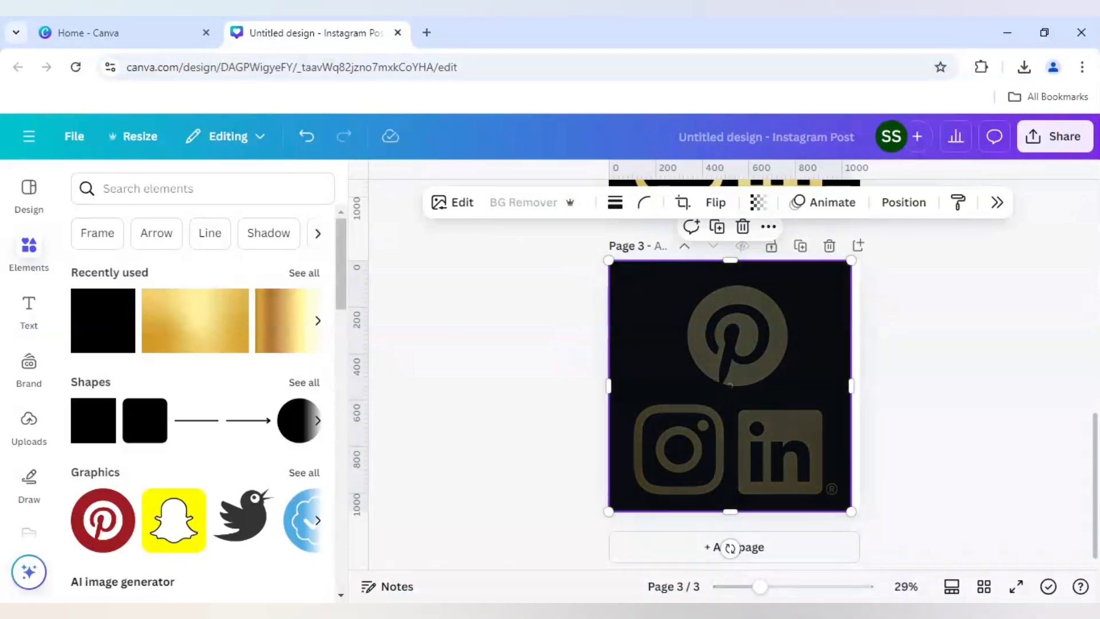
{"action": "left_click", "coordinate": [523, 202]}
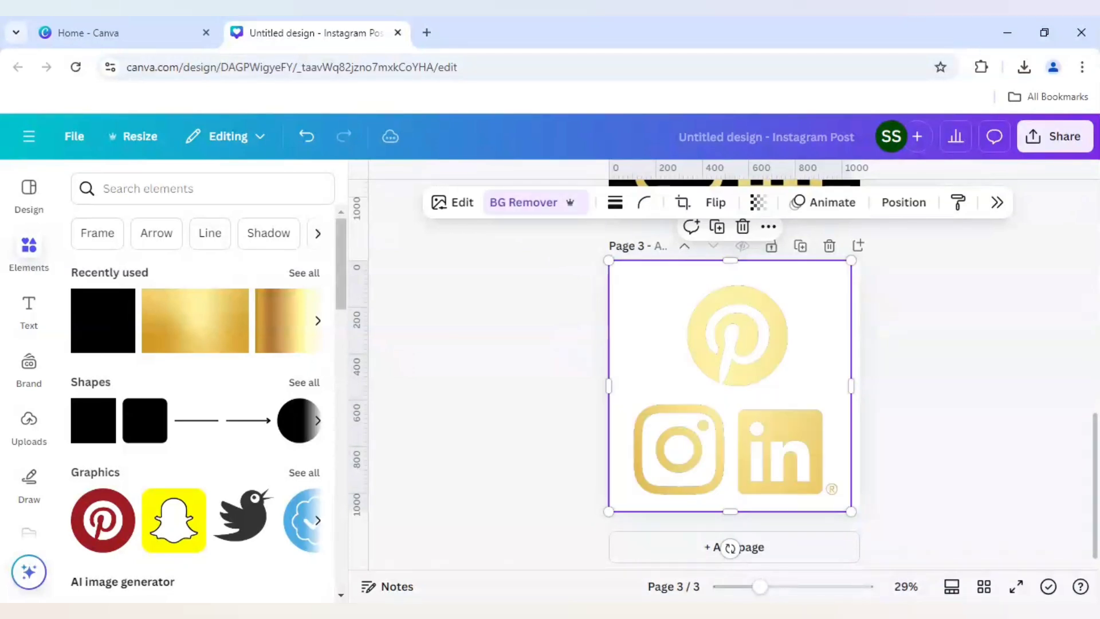
{"action": "mouse_move", "coordinate": [644, 345]}
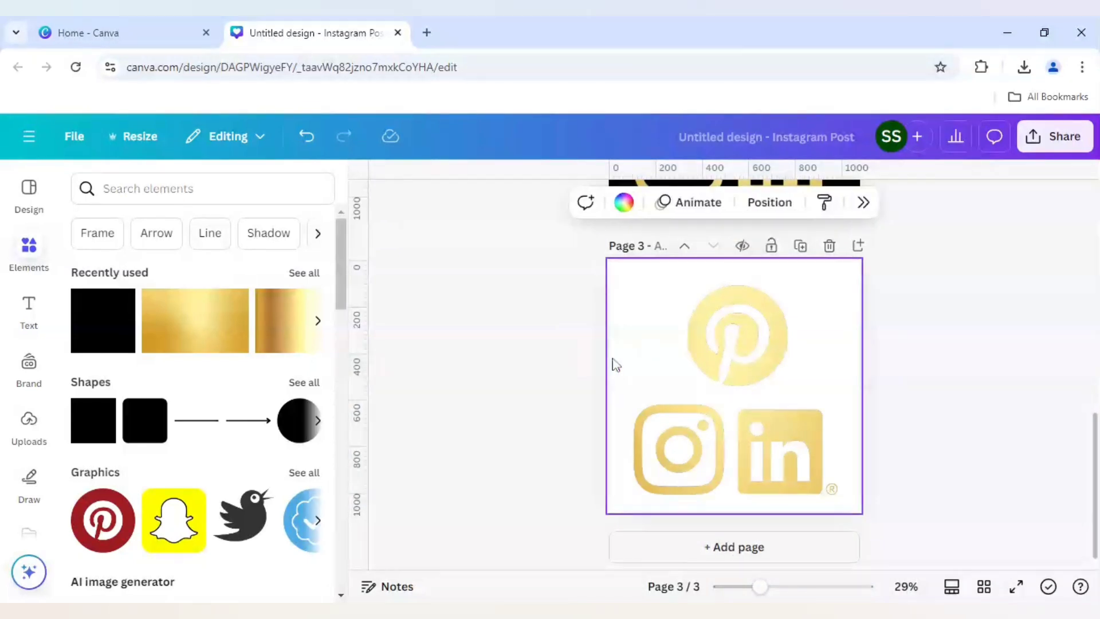
Try dark blue, blue-purple, black and black-blue gradients, settling on solid dark blue for page 3.
{"action": "left_click", "coordinate": [624, 202]}
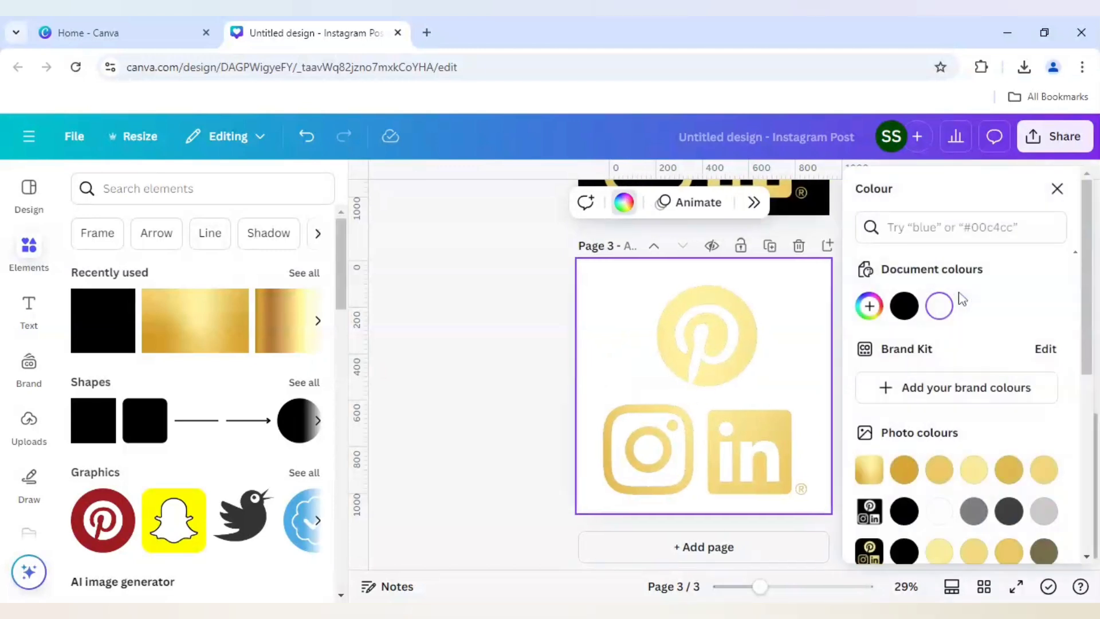
{"action": "scroll", "scroll_direction": "down", "scroll_amount": 3}
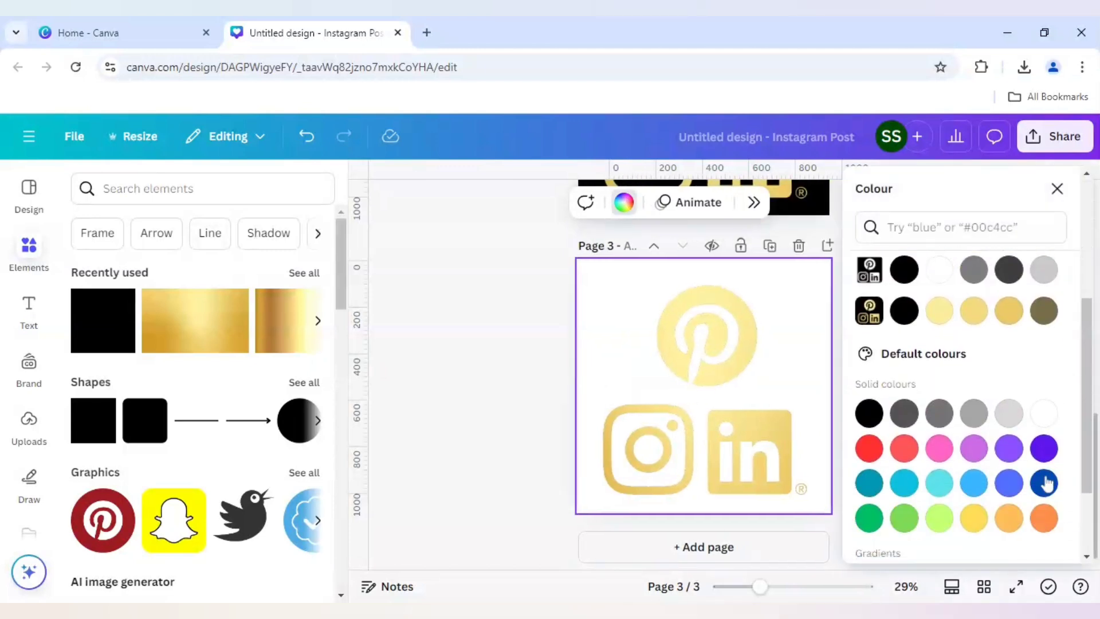
{"action": "left_click", "coordinate": [1044, 483]}
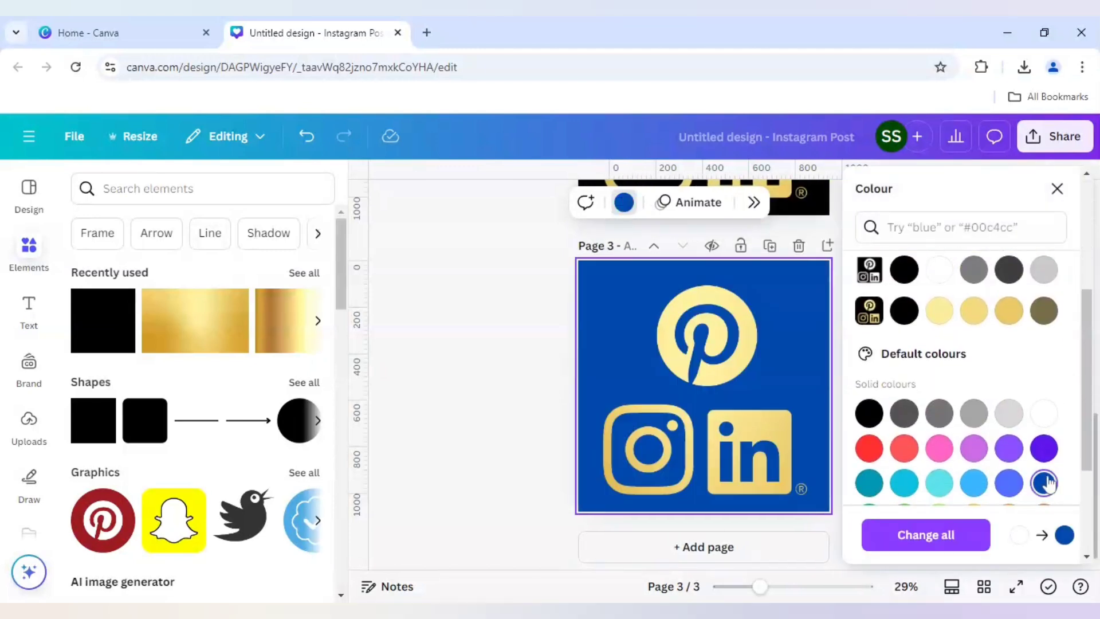
{"action": "mouse_move", "coordinate": [1043, 449]}
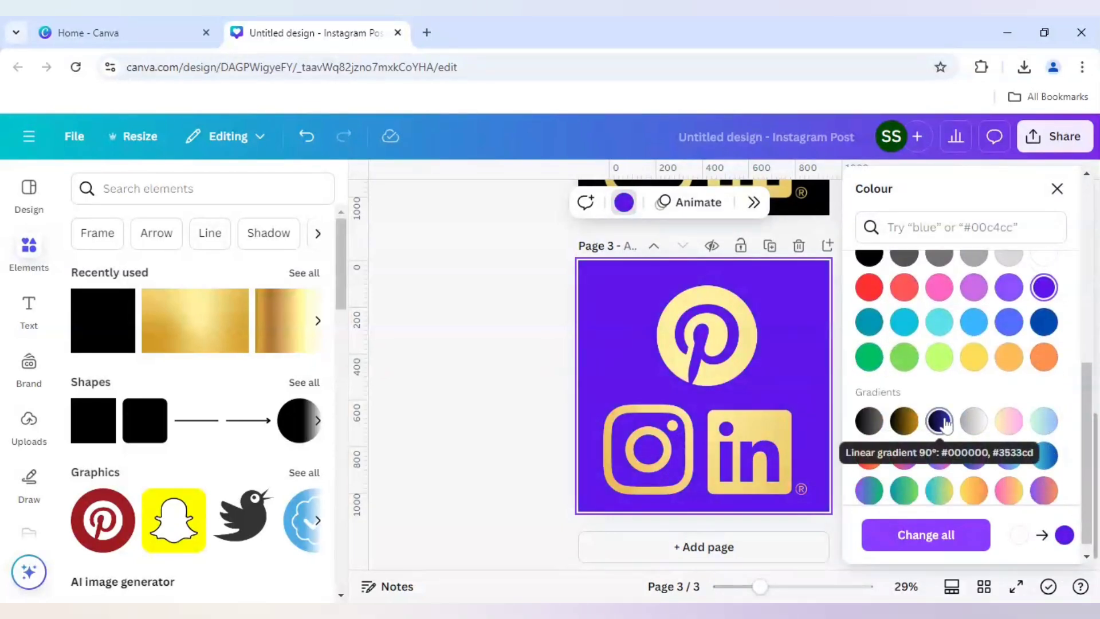
{"action": "left_click", "coordinate": [974, 456]}
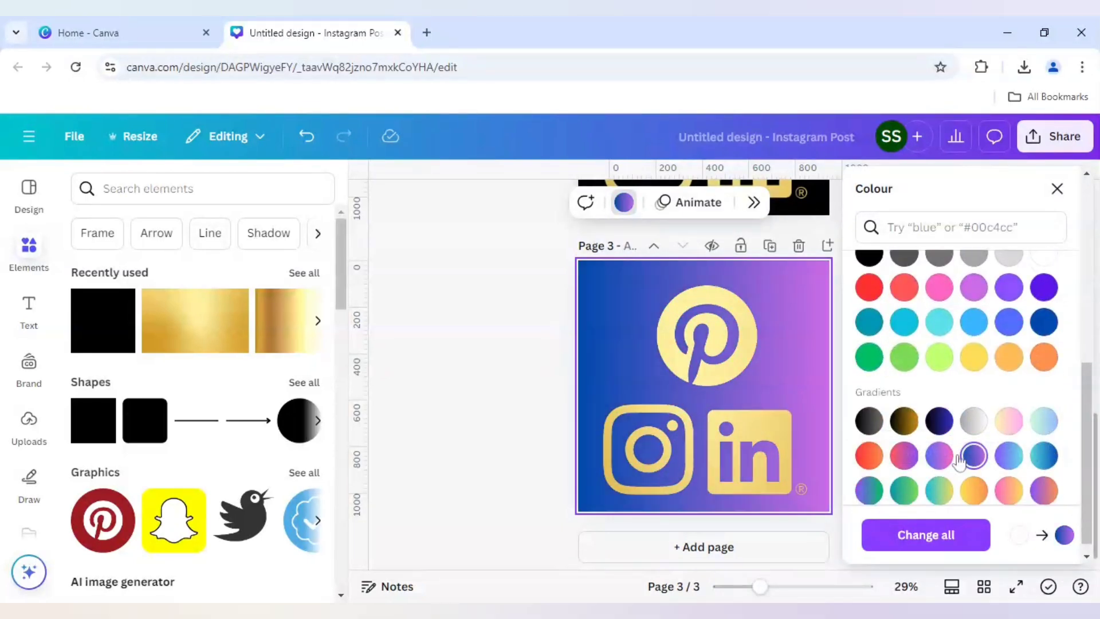
{"action": "left_click", "coordinate": [869, 421]}
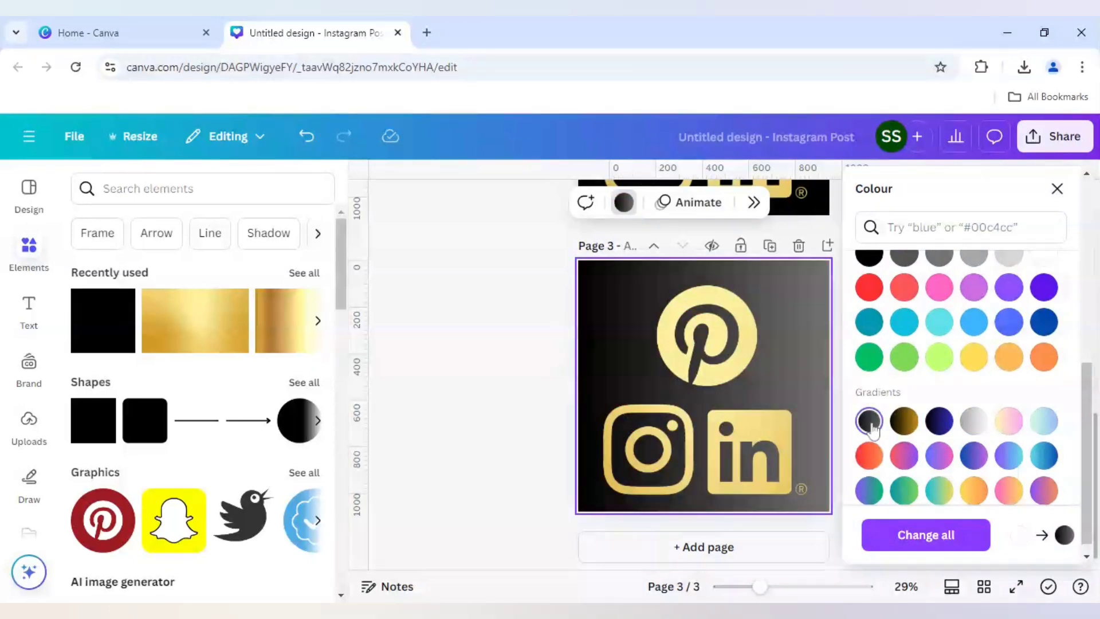
{"action": "left_click", "coordinate": [938, 420]}
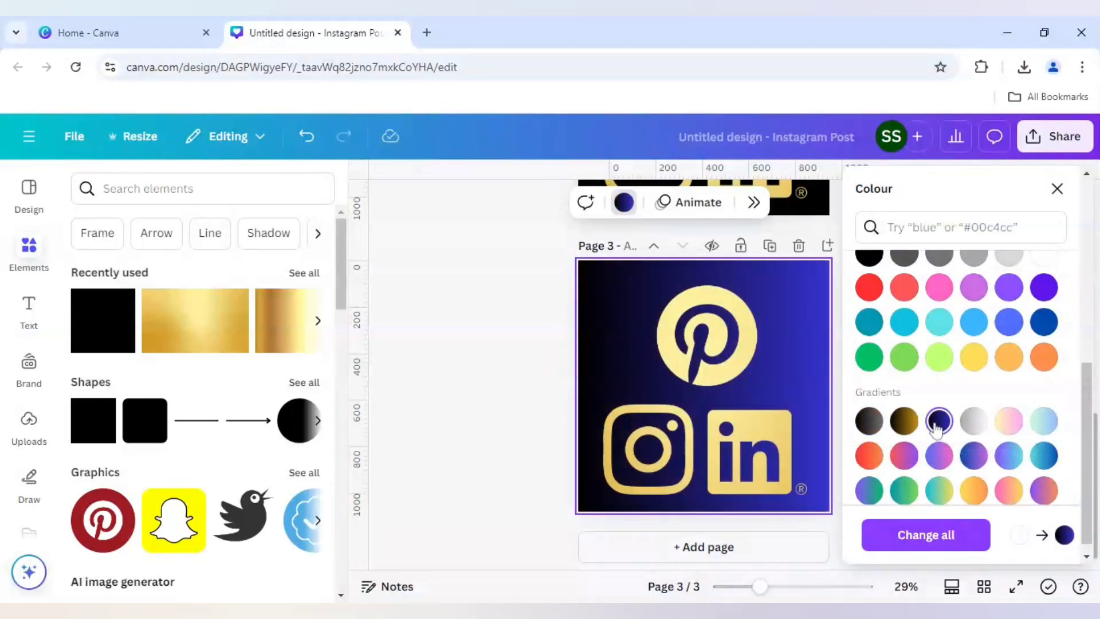
{"action": "left_click", "coordinate": [1043, 321]}
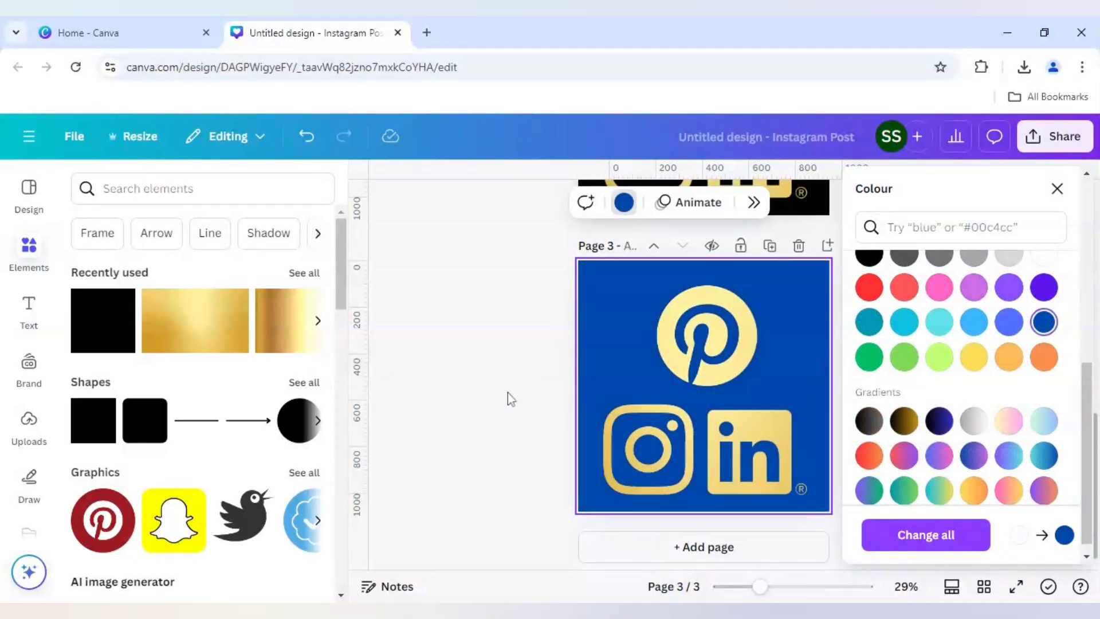